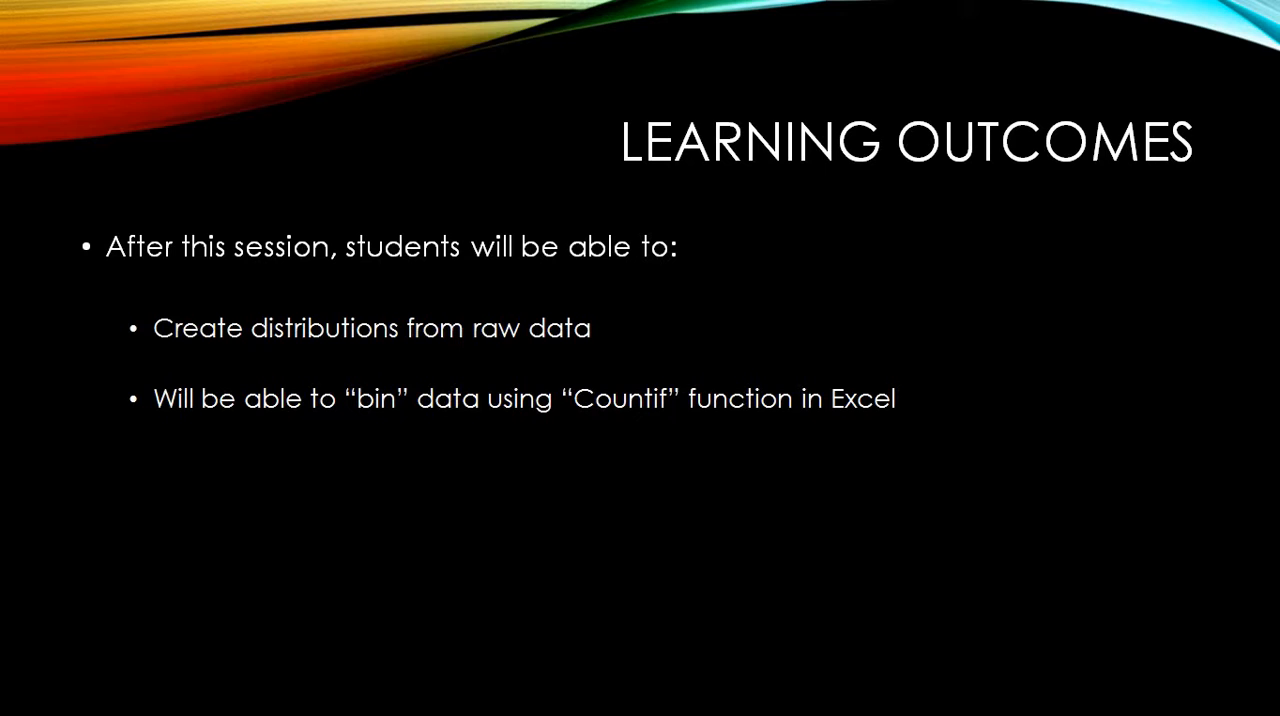
Advance the slide show to the frequency distributions slide and switch to the whiteboard
key("right")
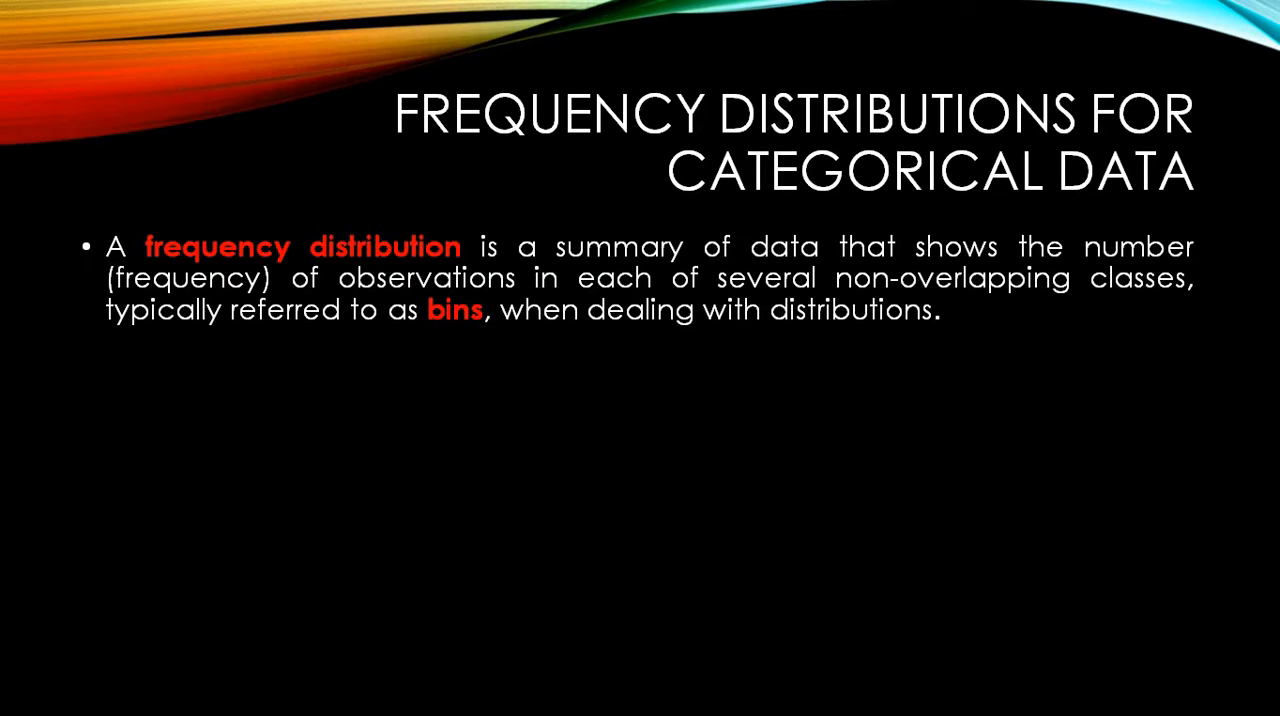
key("alt+tab")
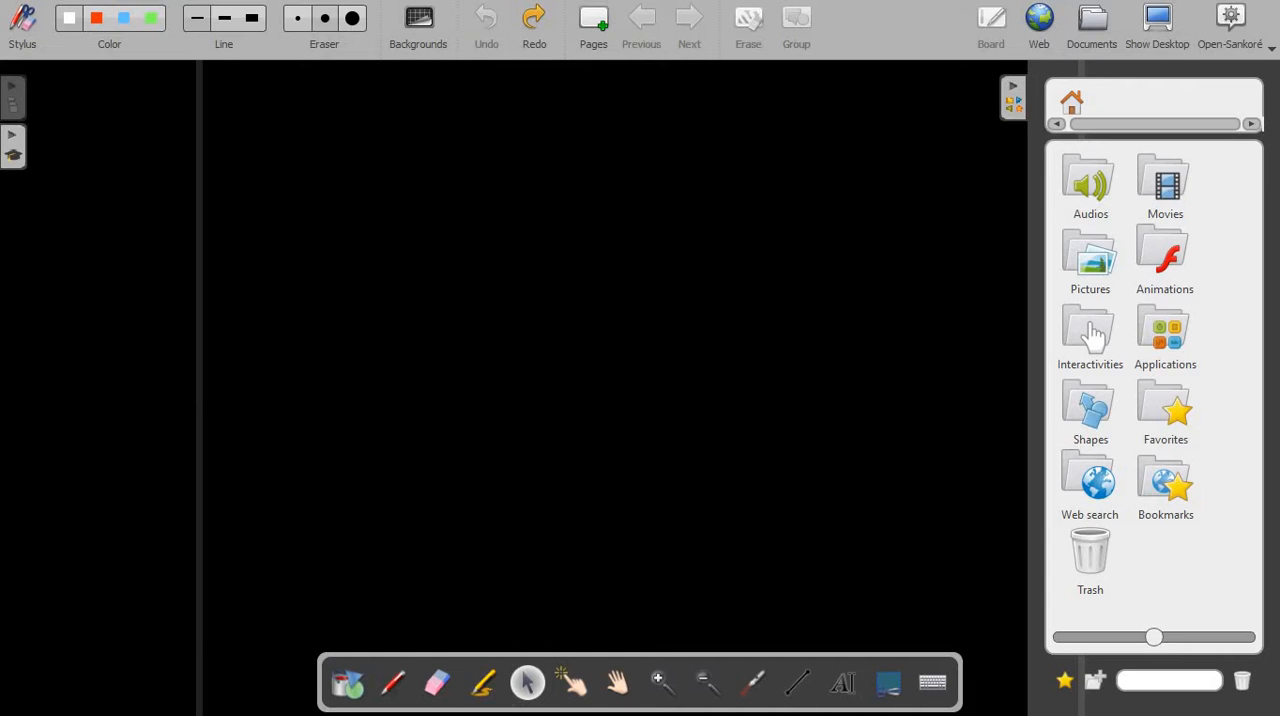
Sketch an x–f table with 20-25 → 5 and 30-35 → 7 in highlighter, then clear it
left_click(483, 684)
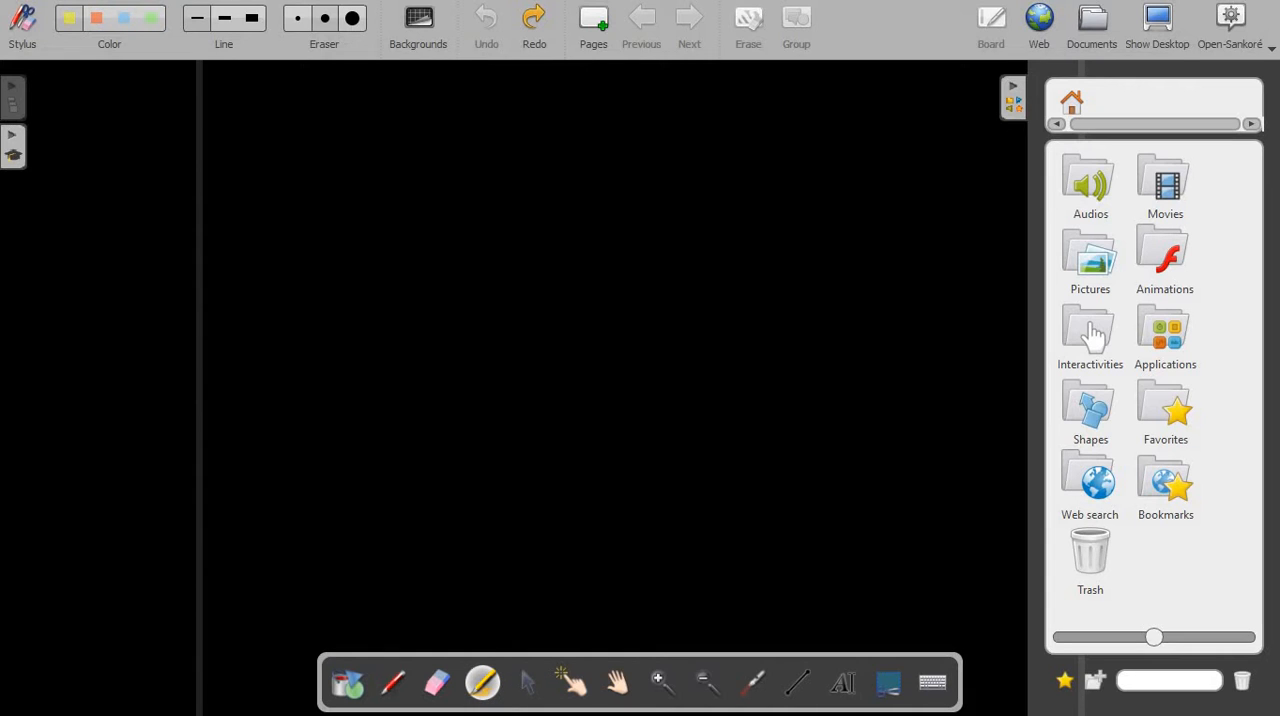
left_click_drag(370, 160, 460, 230)
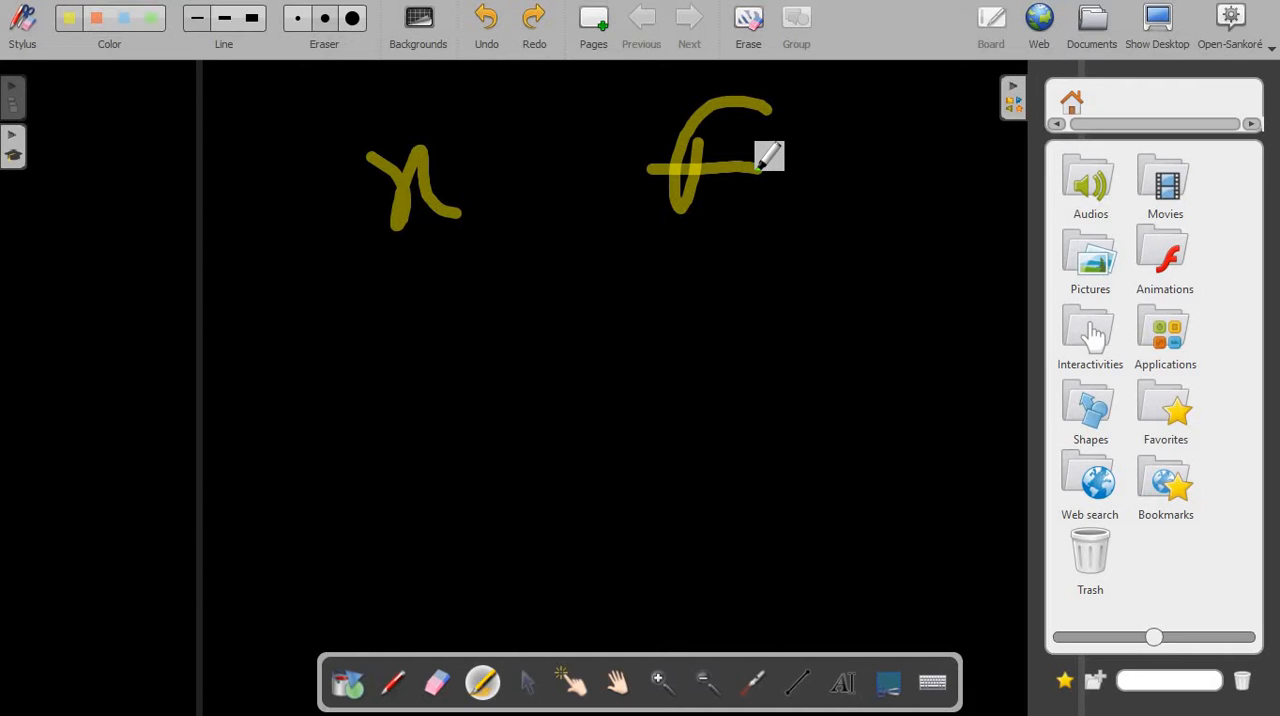
left_click_drag(558, 95, 580, 555)
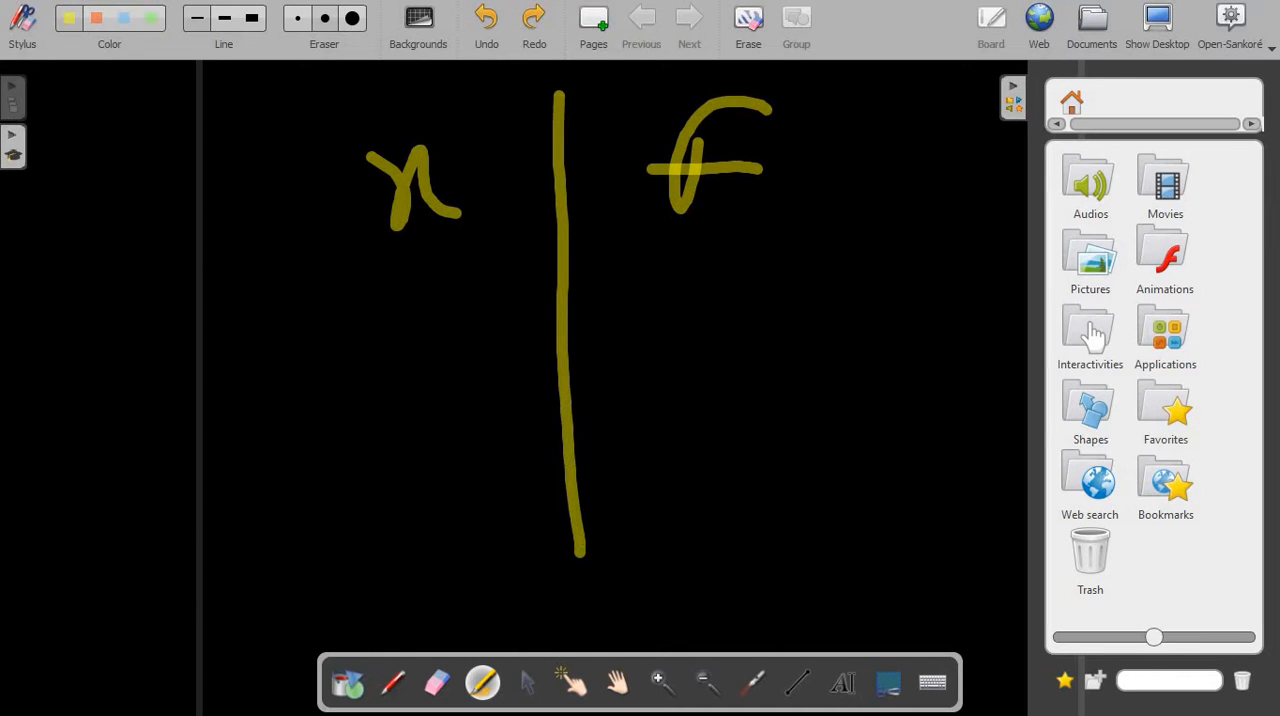
left_click_drag(320, 262, 835, 238)
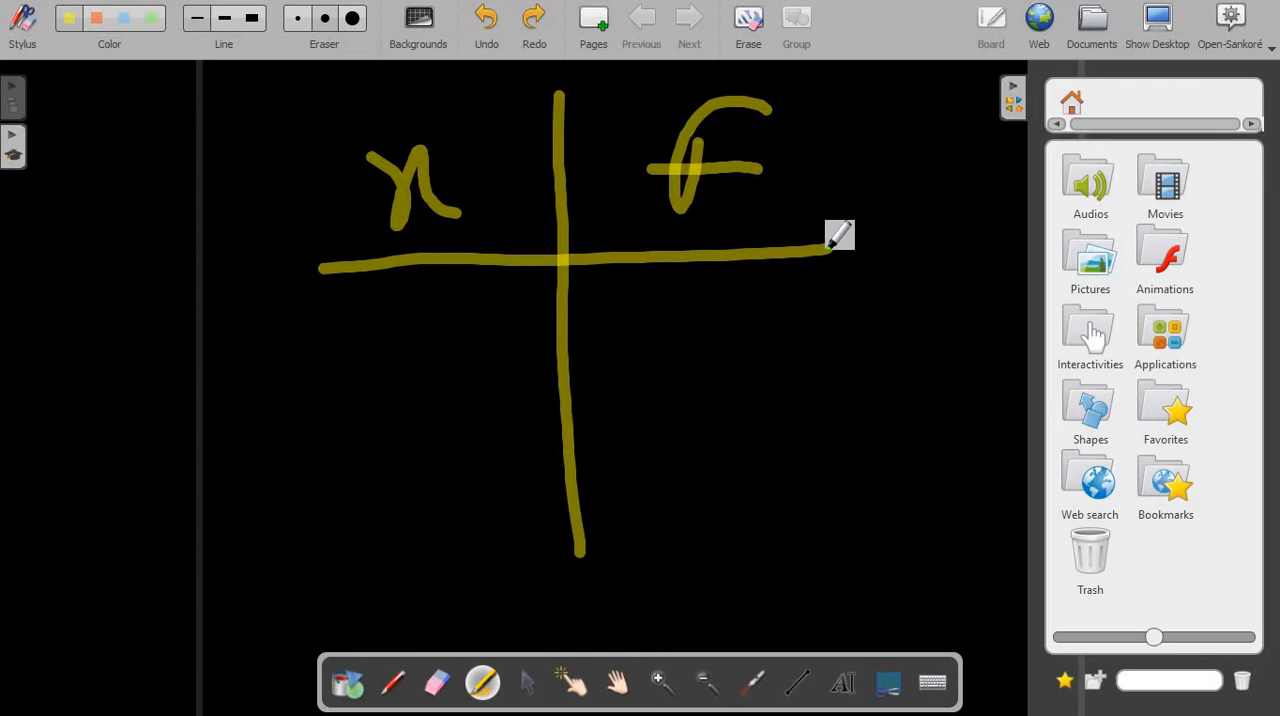
left_click_drag(300, 320, 345, 365)
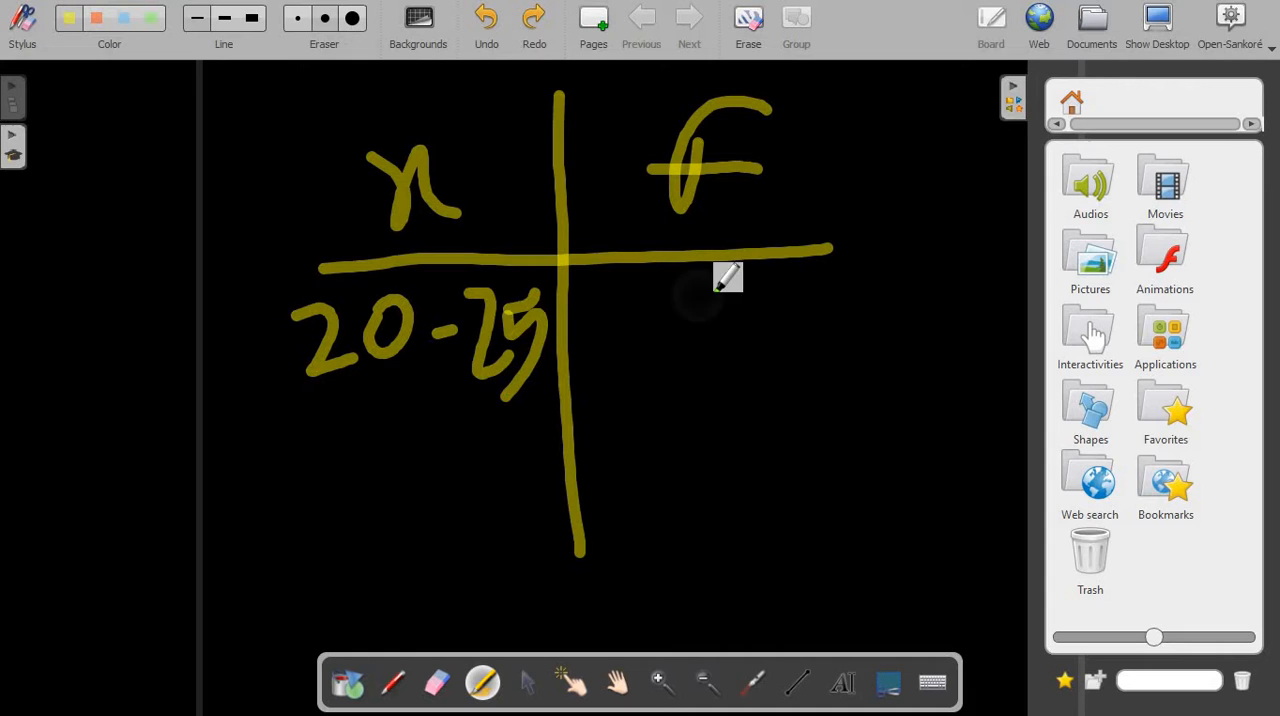
left_click_drag(720, 290, 670, 370)
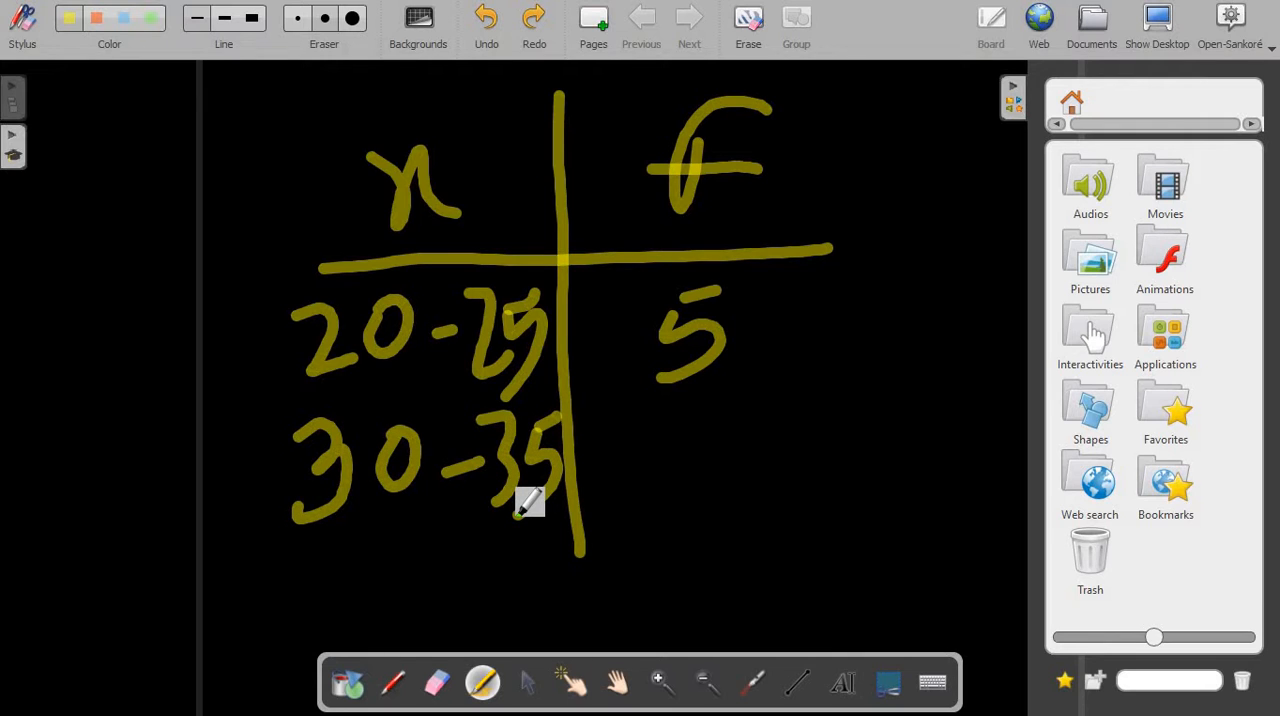
left_click_drag(680, 435, 700, 480)
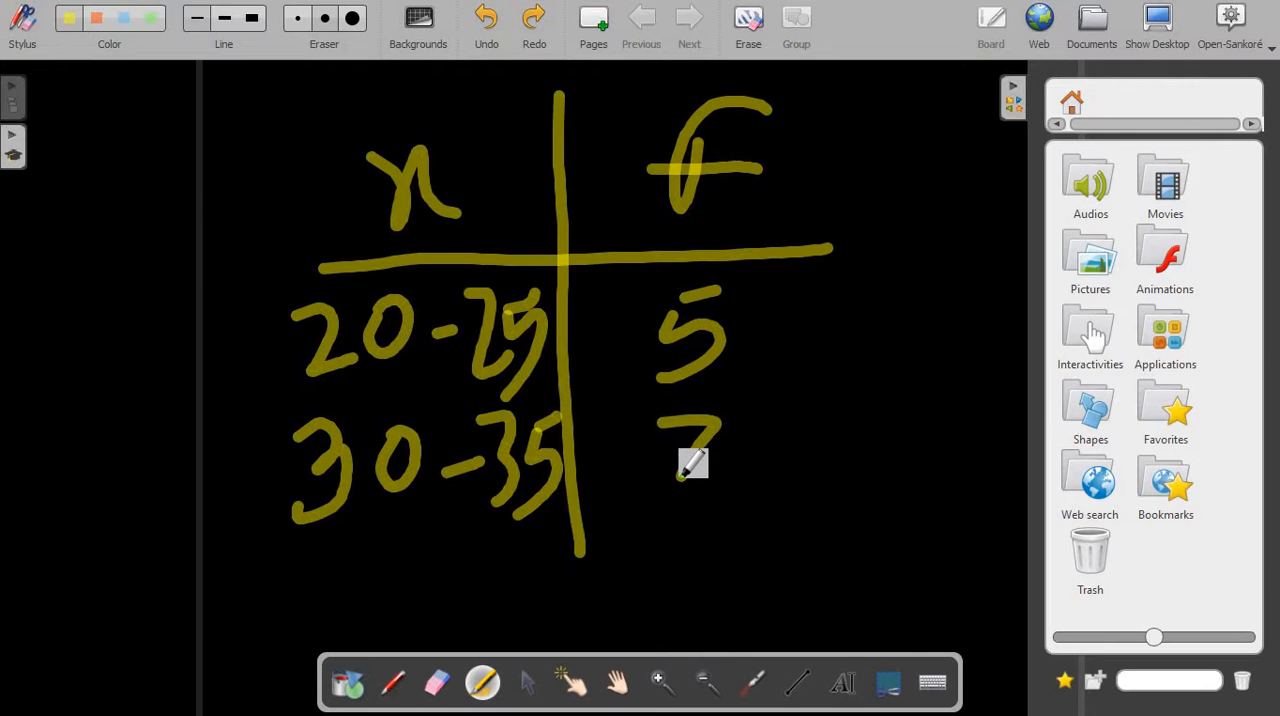
left_click_drag(310, 560, 420, 620)
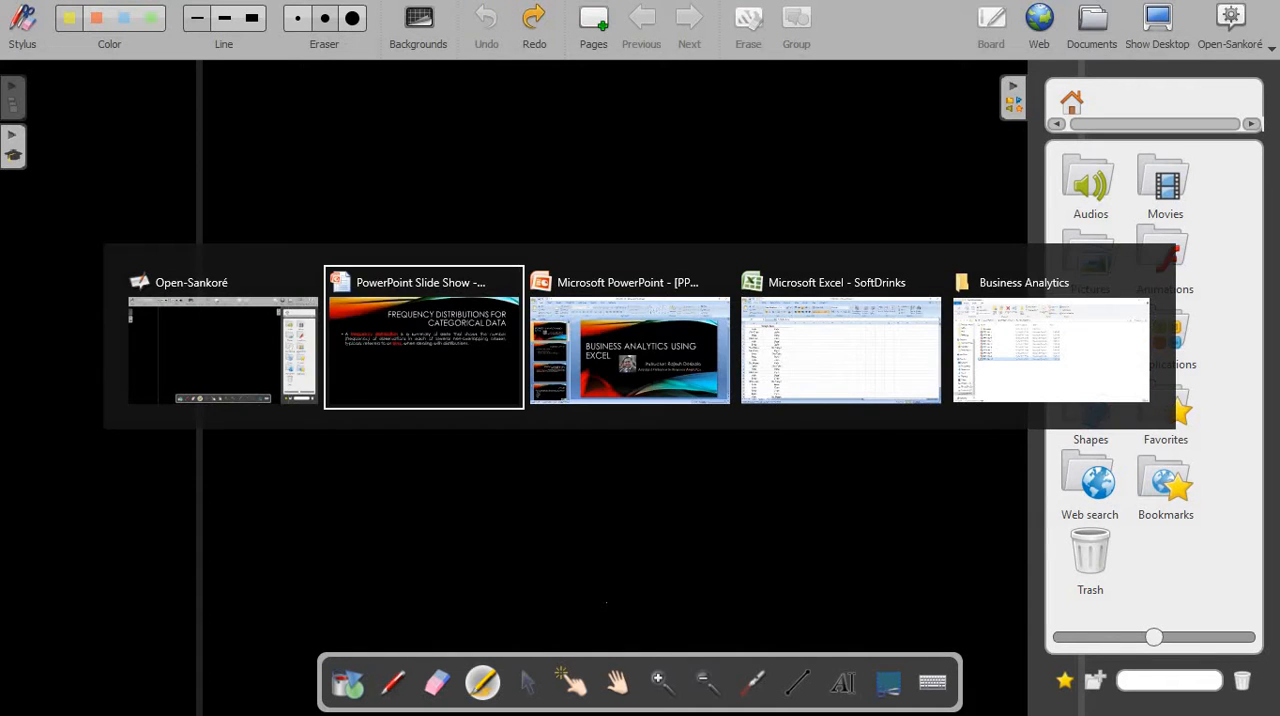
Return to the slide show and advance to the soft drink Example slide
left_click(423, 345)
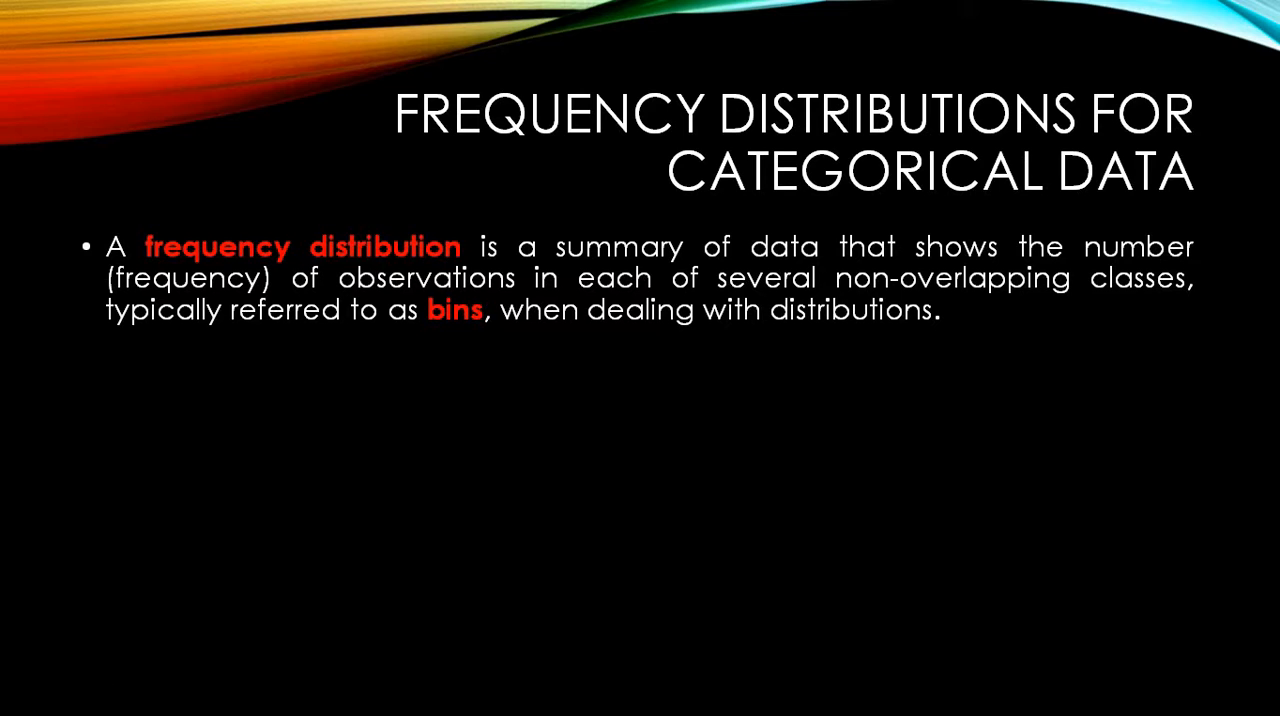
key("Right")
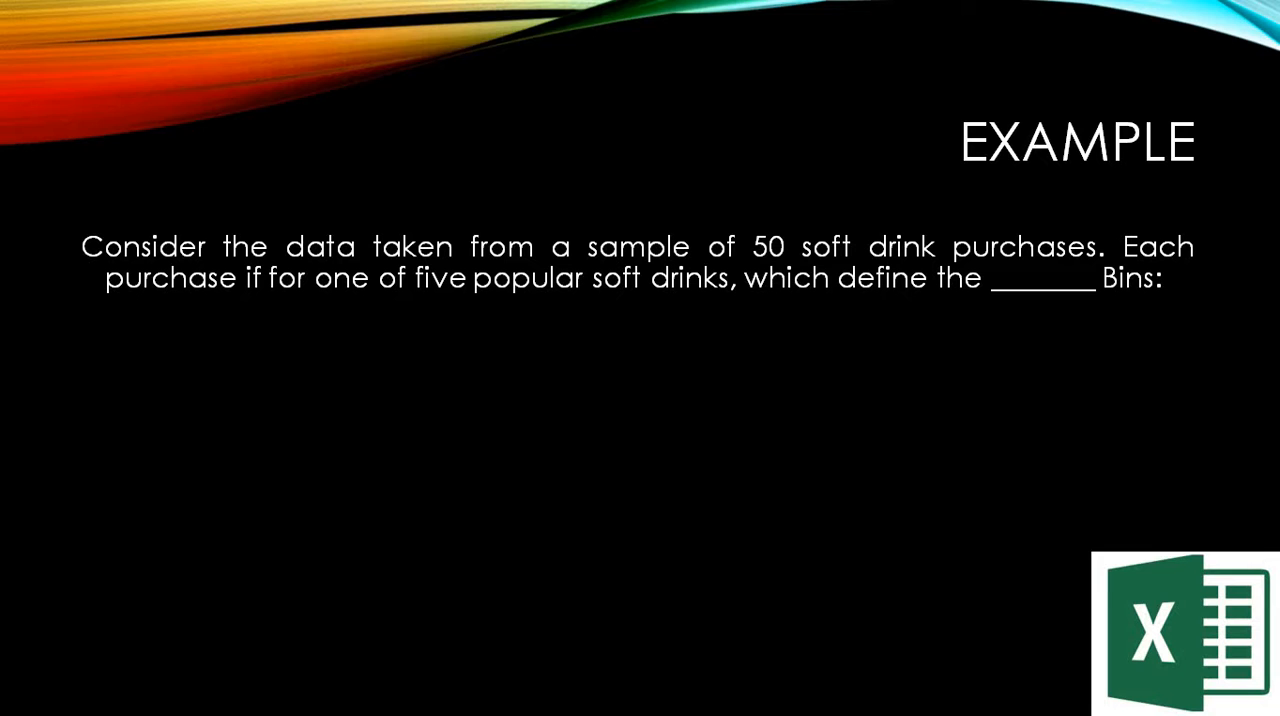
mouse_move(1049, 540)
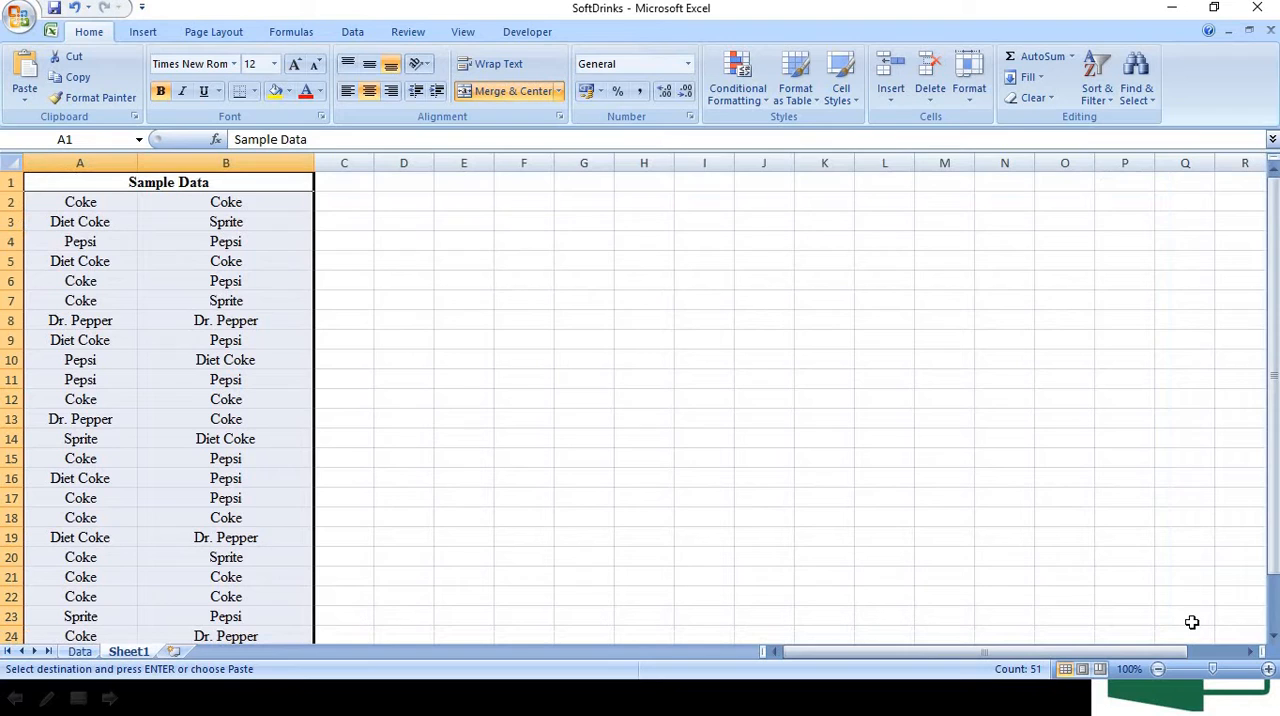
mouse_move(839, 522)
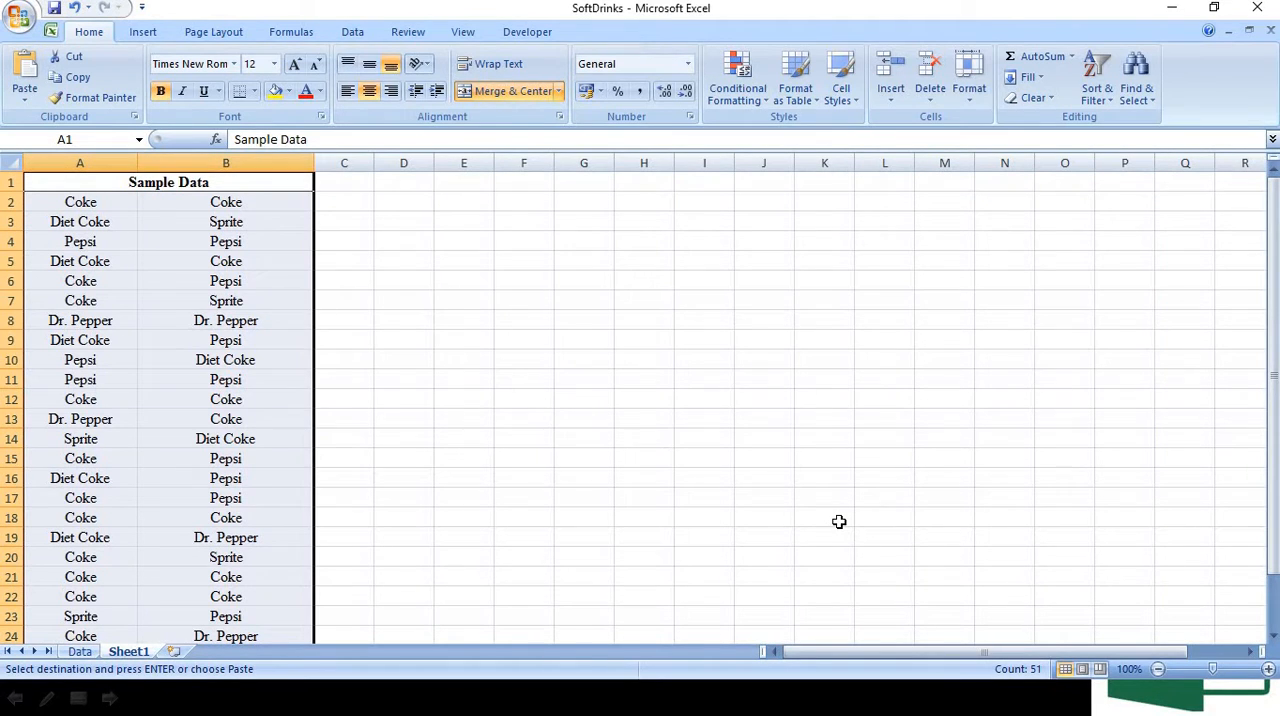
Point out the Coke entries in A2 and A6 and Dr. Pepper in A13
left_click(80, 201)
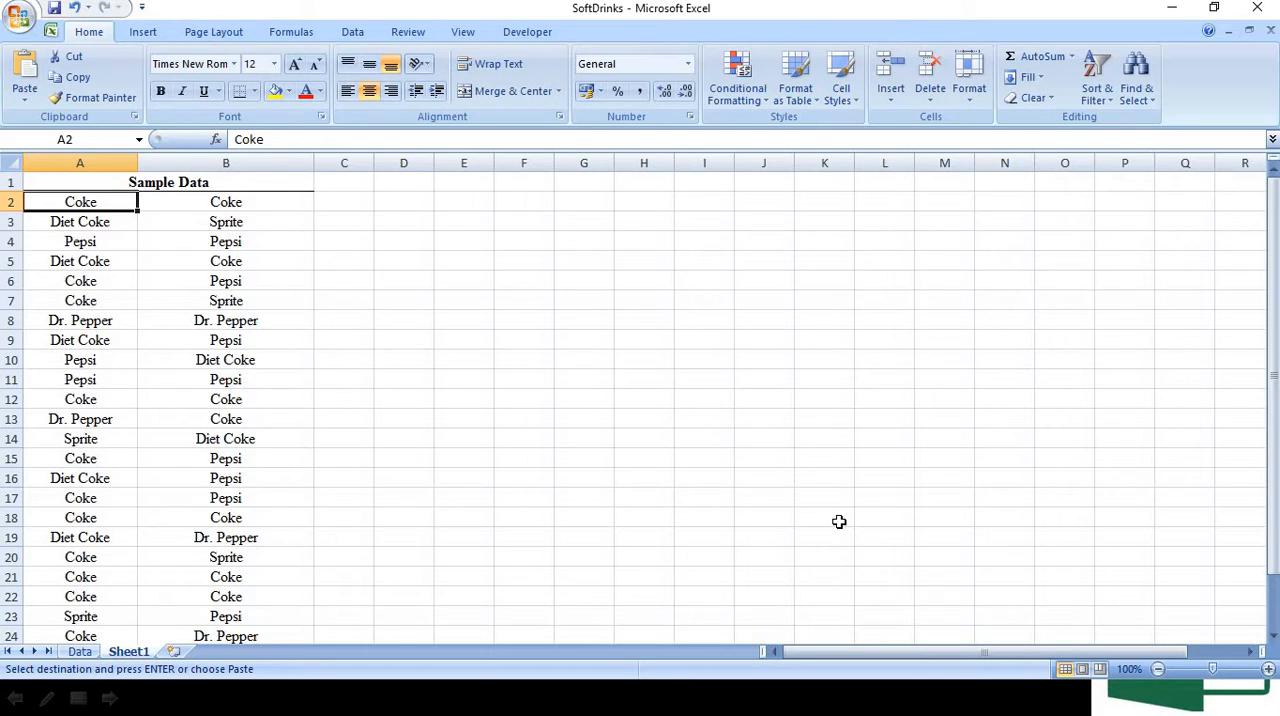
left_click(80, 280)
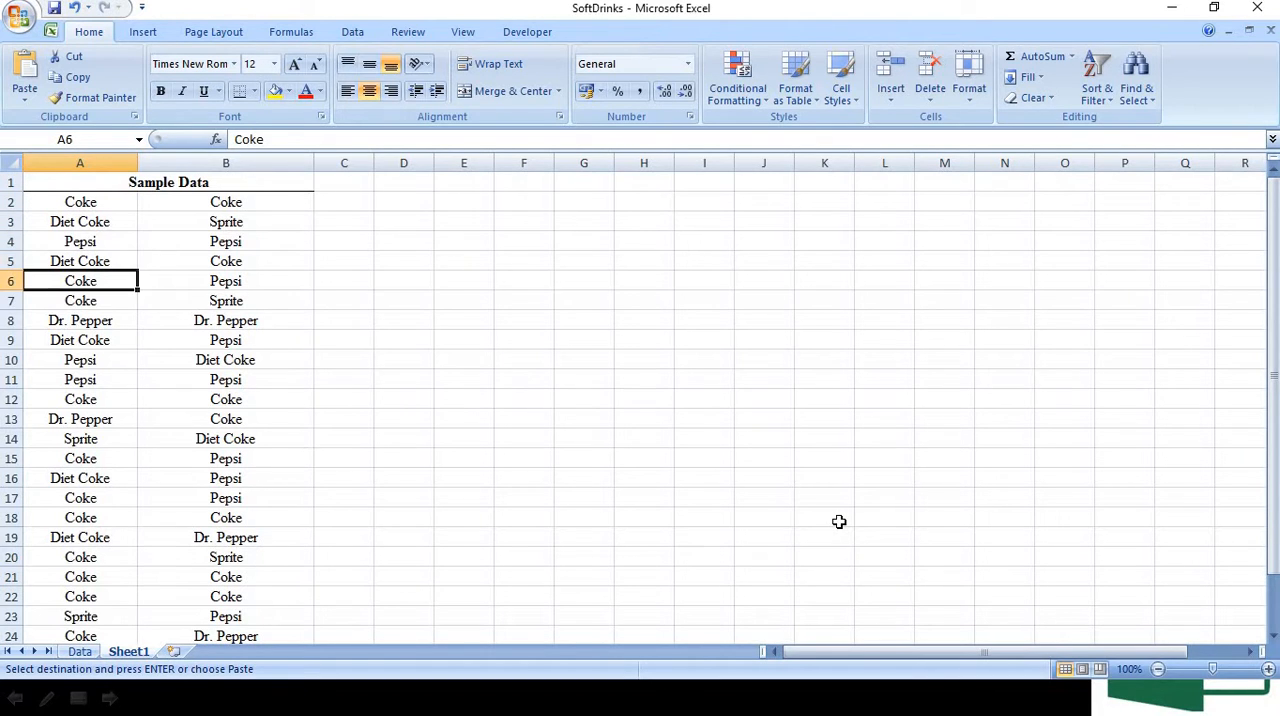
left_click(80, 359)
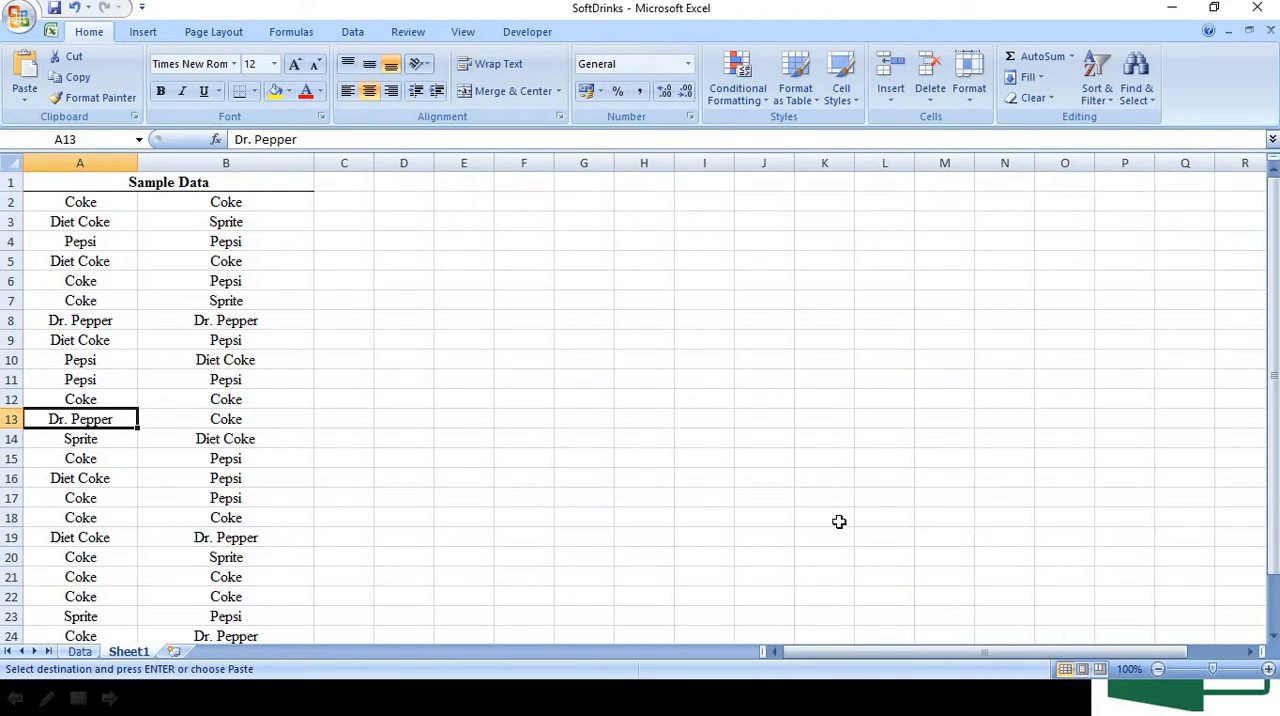
key("alt+tab")
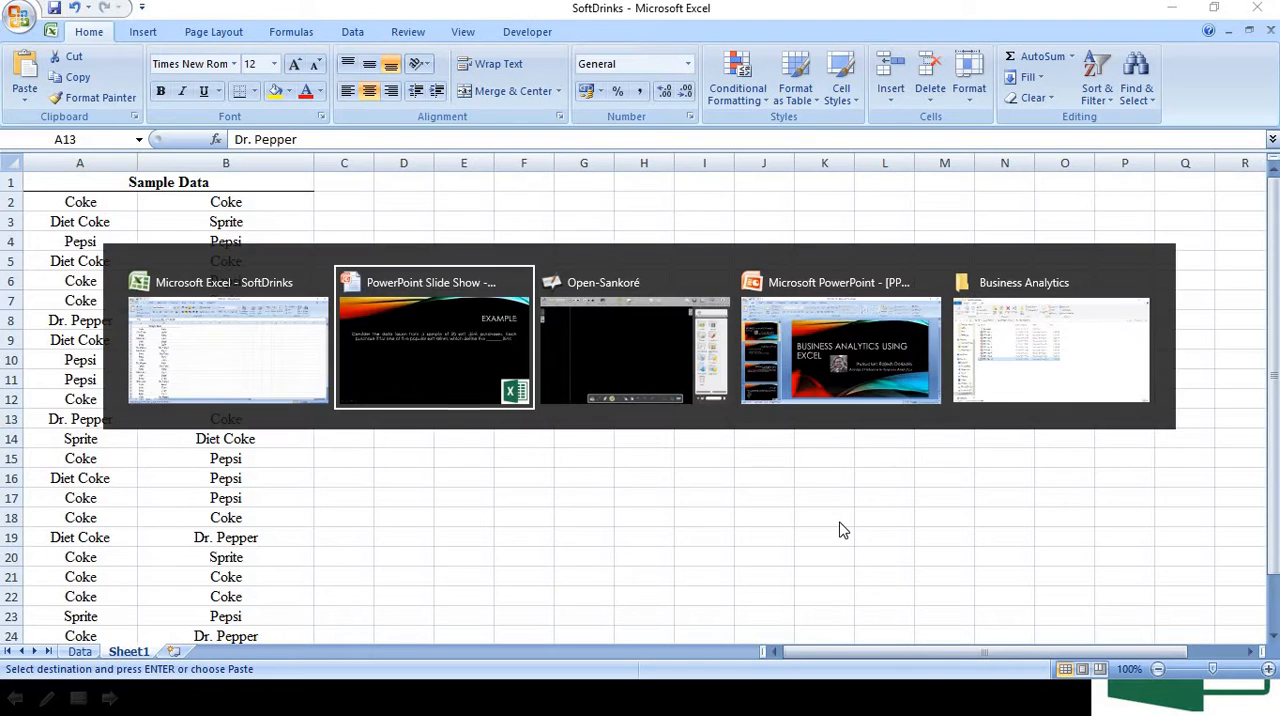
Show the Example slide's five drink bins, then bring the SoftDrinks workbook back
left_click(434, 350)
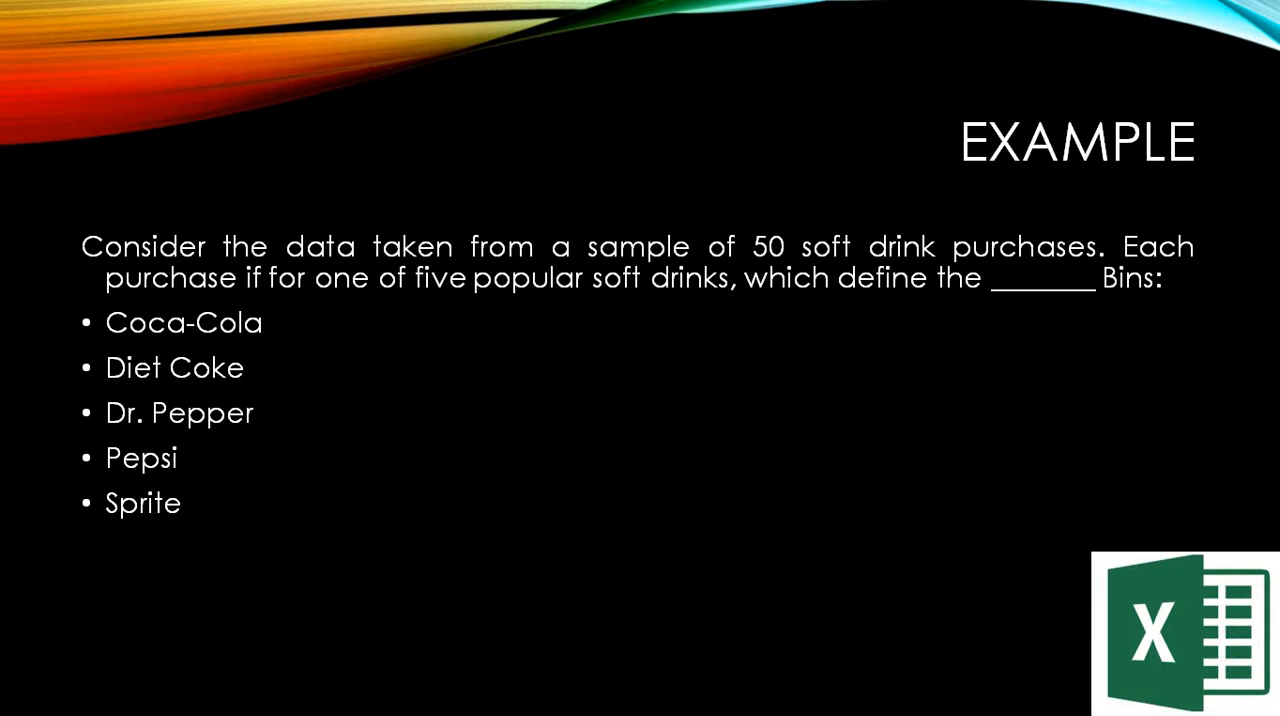
key("alt+tab")
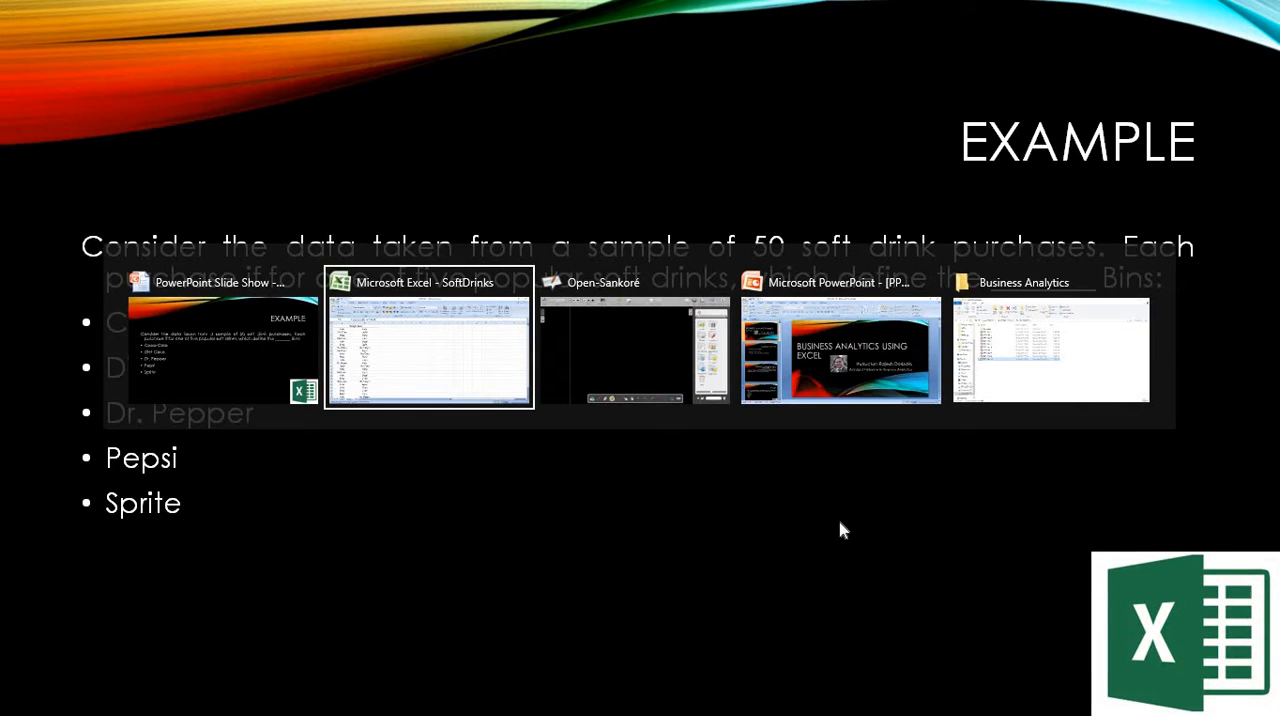
left_click(428, 350)
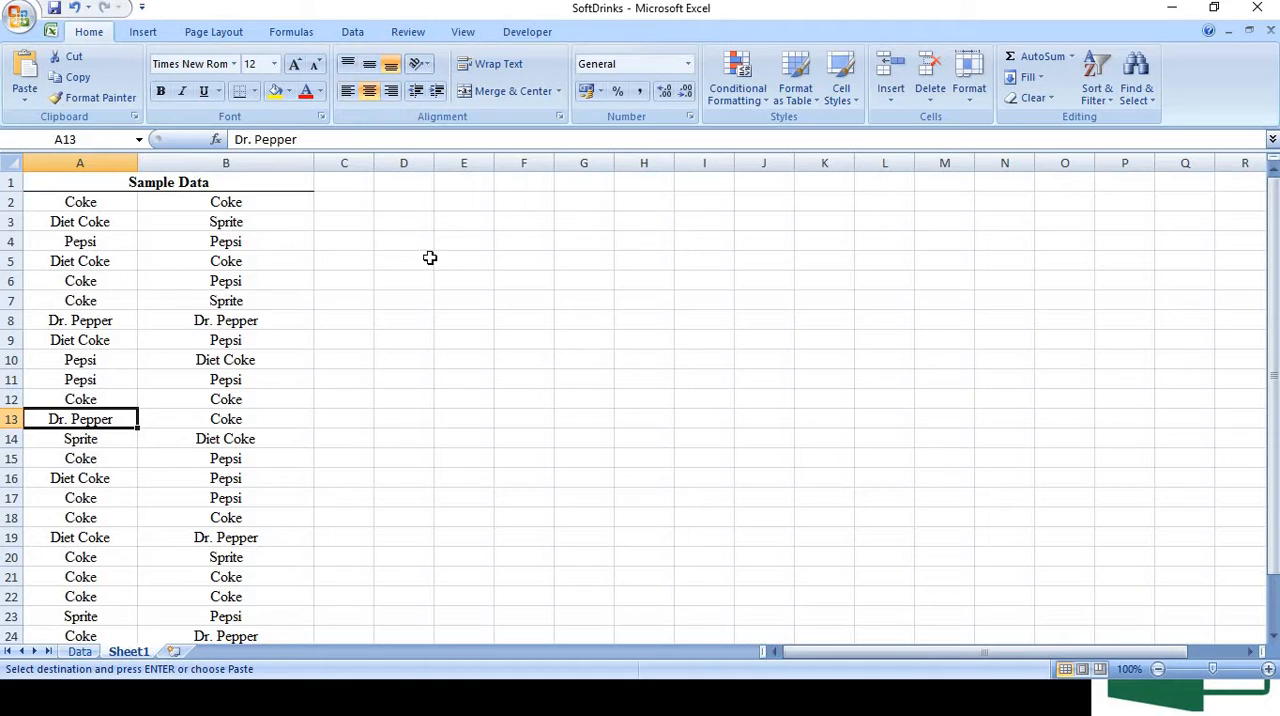
mouse_move(225, 201)
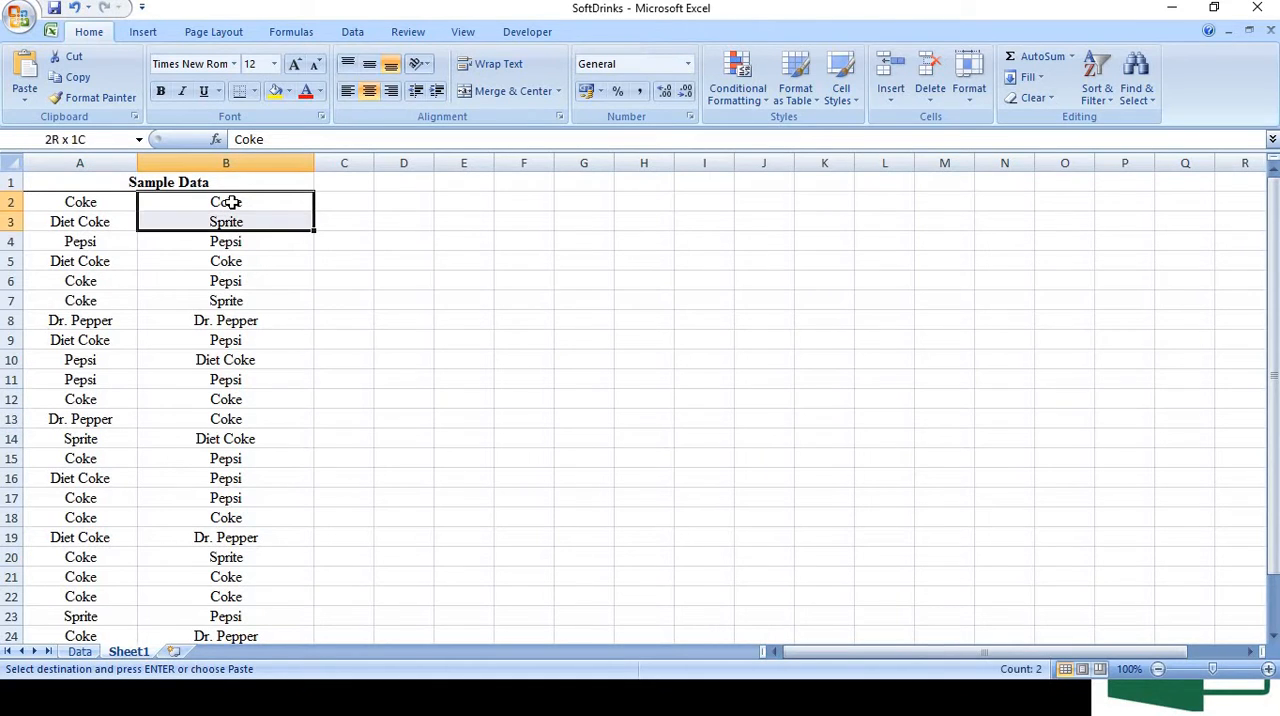
Copy Coke, Sprite, Pepsi, Dr. Pepper and Diet Coke from the sample data into D3:D7
left_click_drag(225, 201, 225, 241)
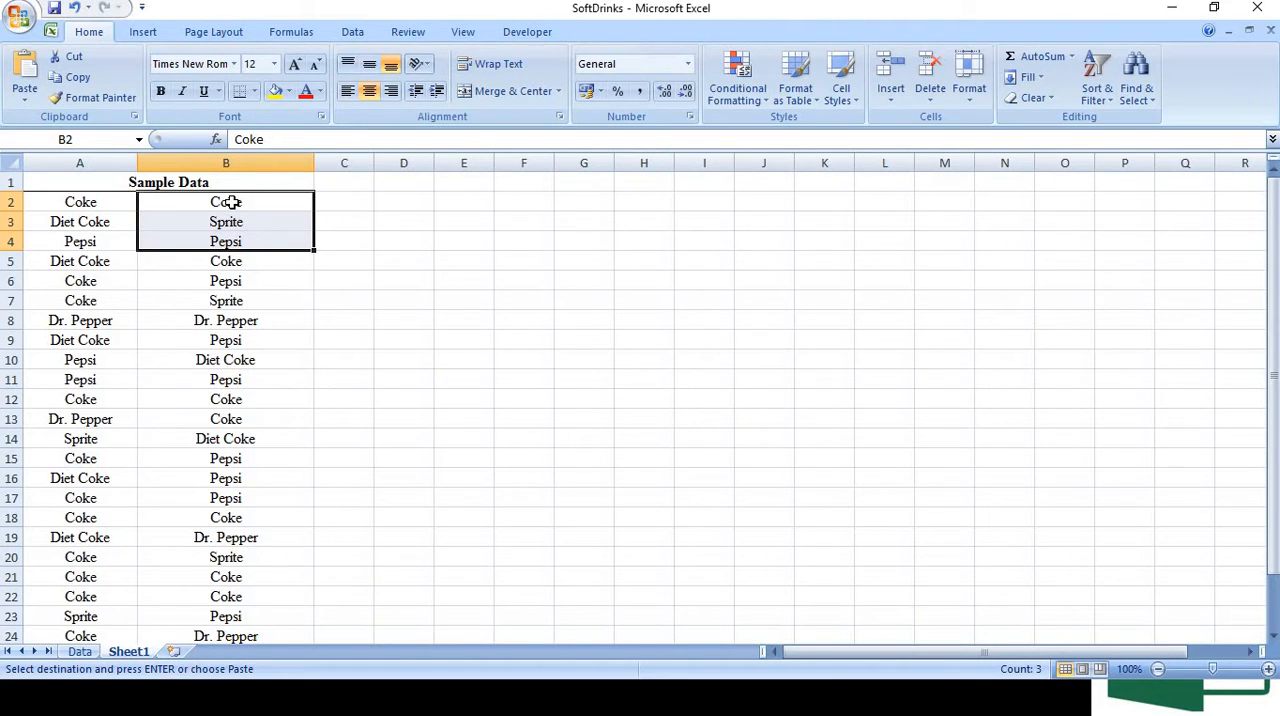
mouse_move(412, 221)
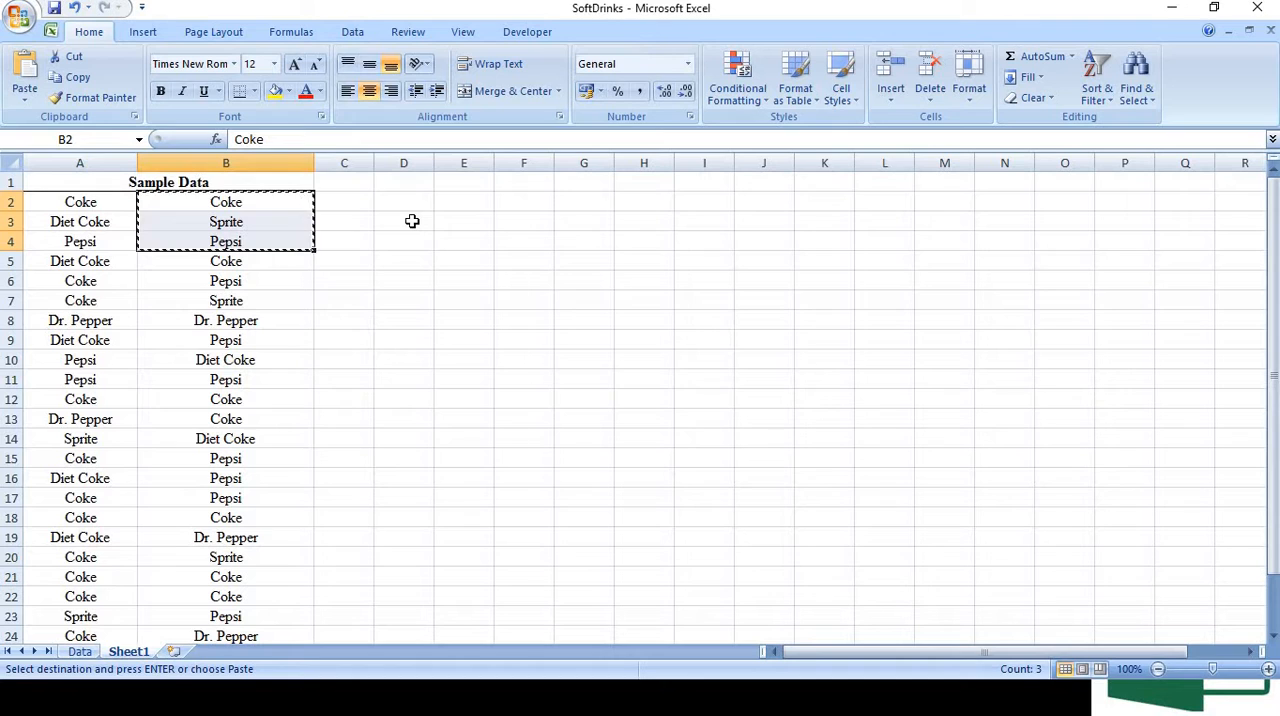
left_click(403, 221)
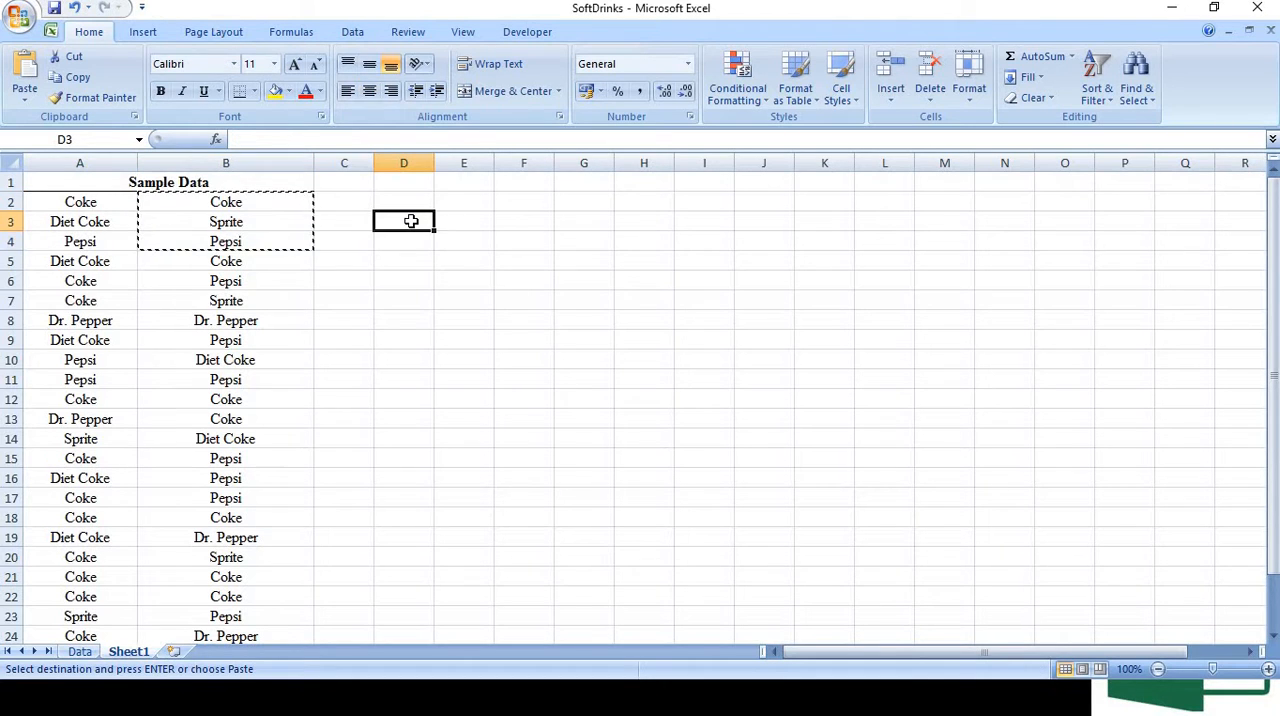
key("ctrl+v")
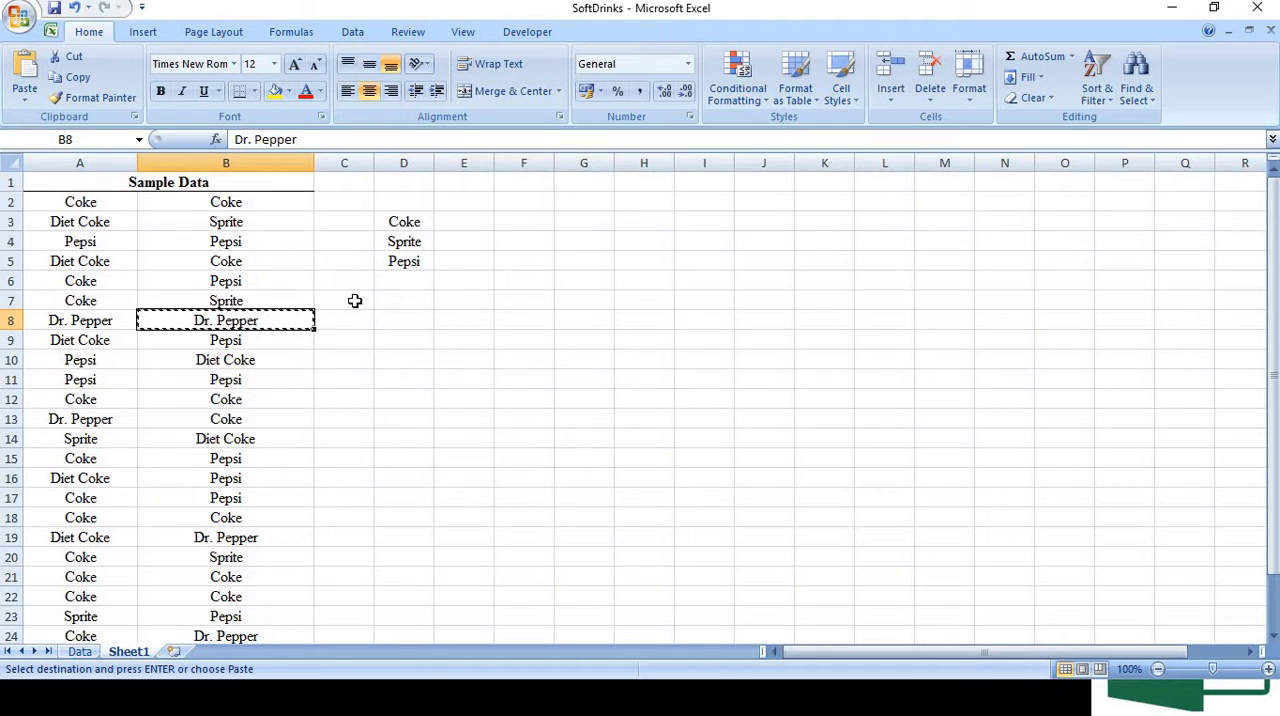
left_click(403, 281)
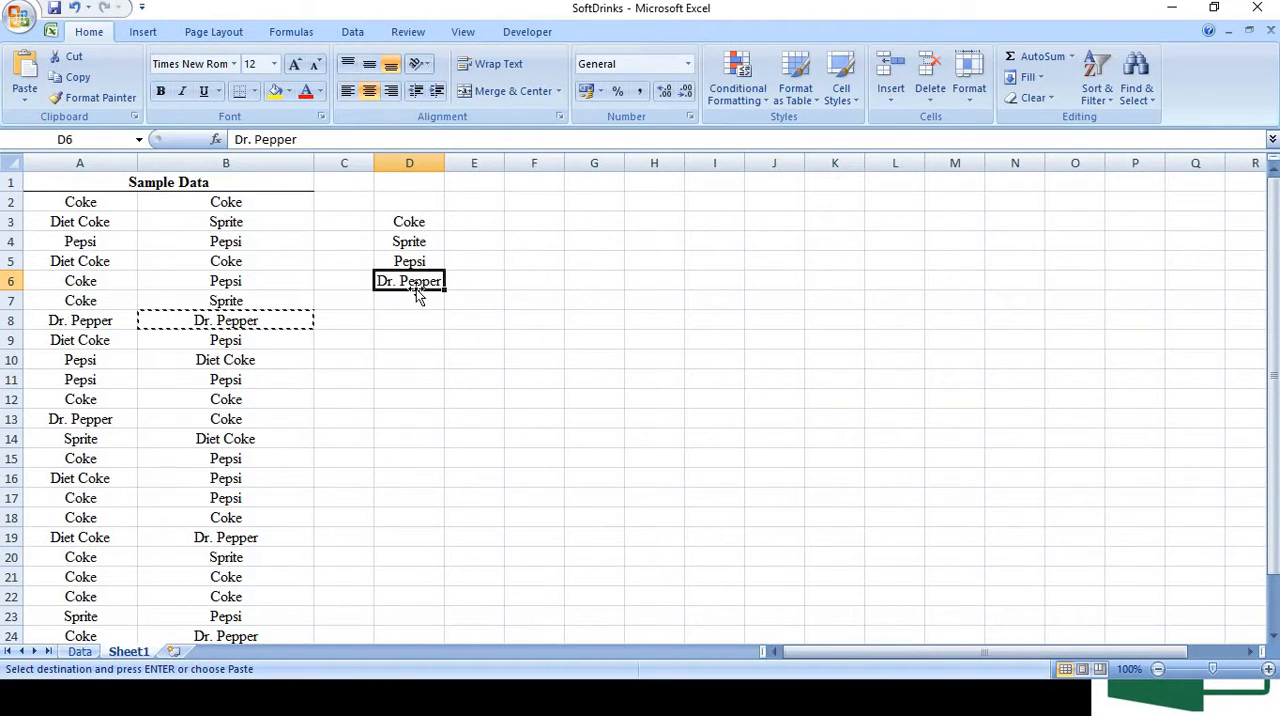
mouse_move(260, 320)
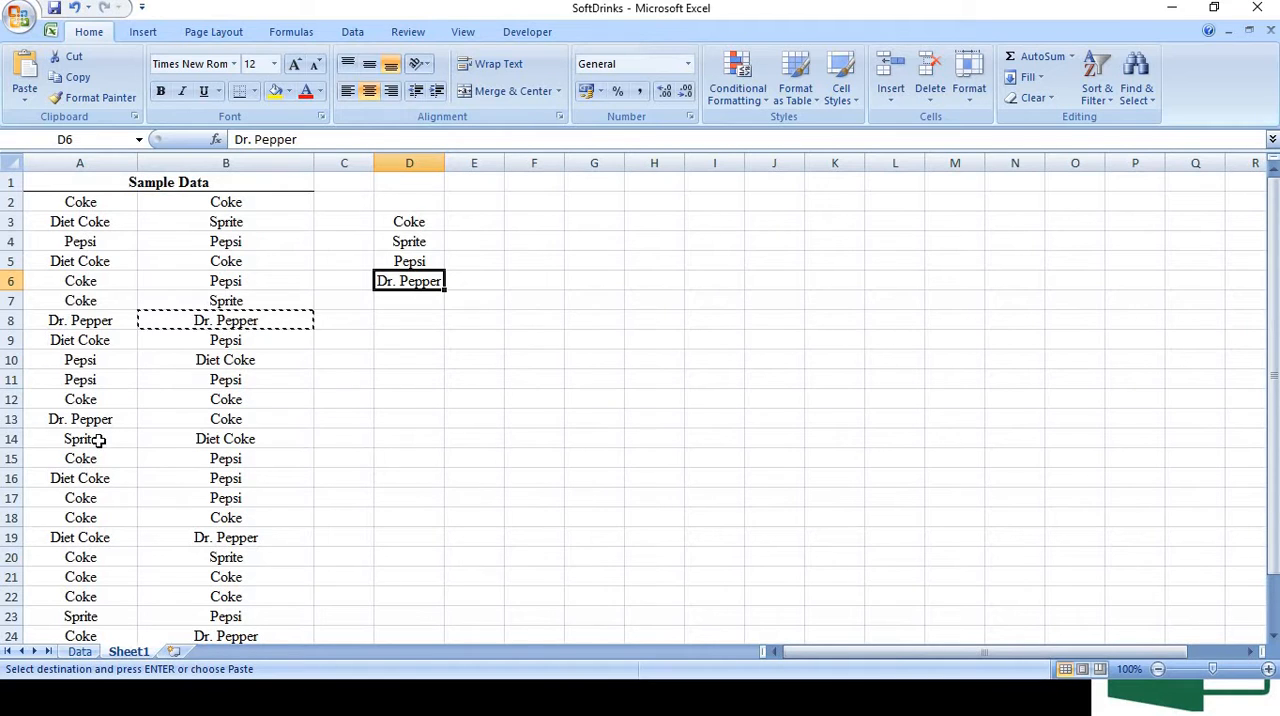
left_click(80, 478)
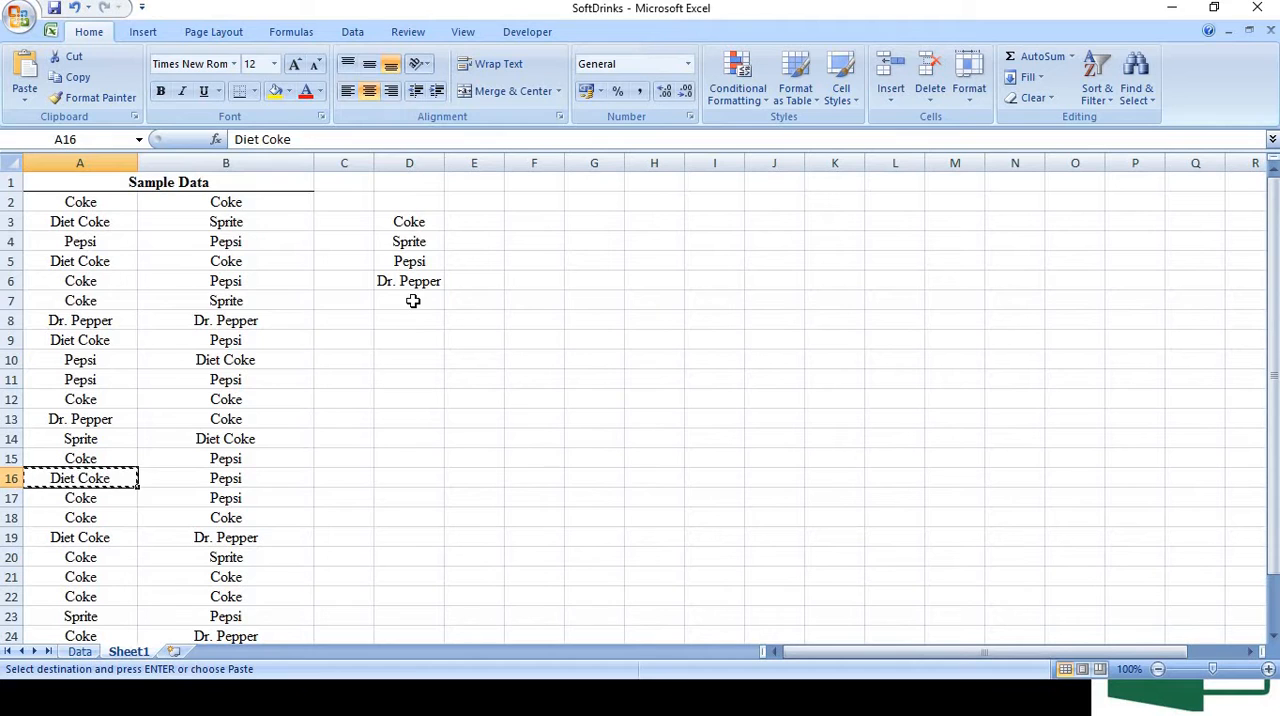
key("enter")
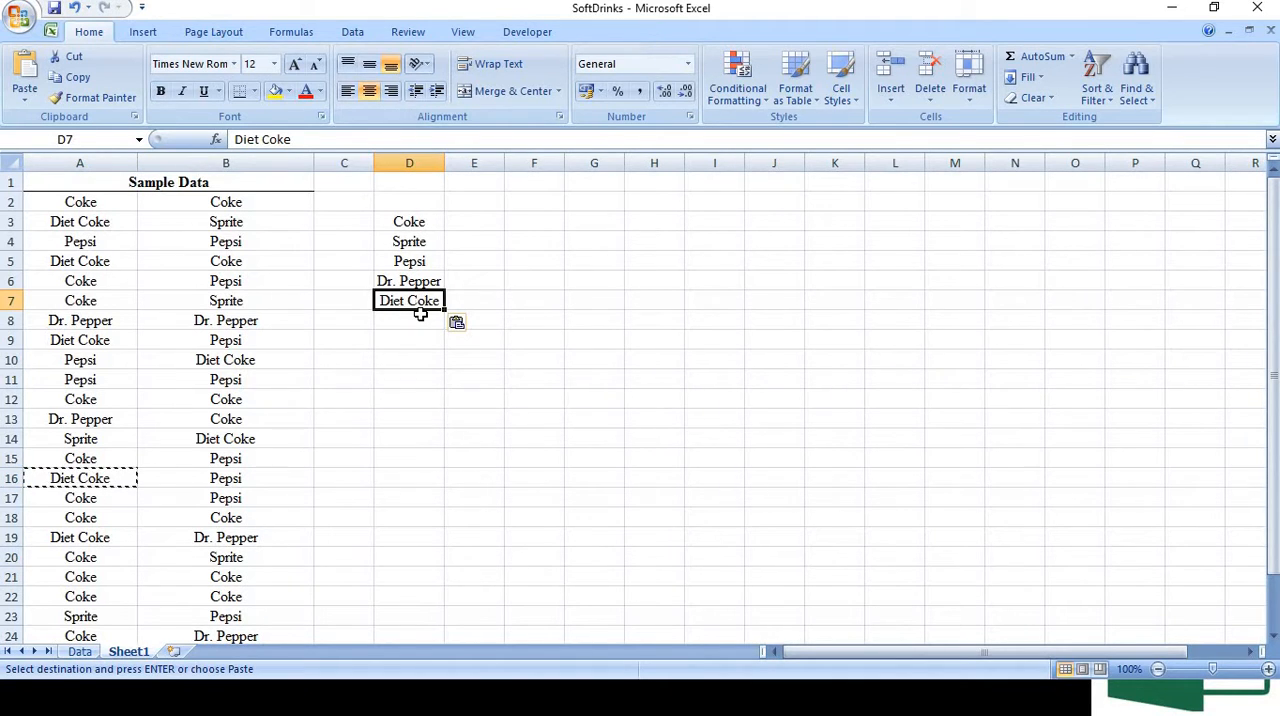
mouse_move(420, 317)
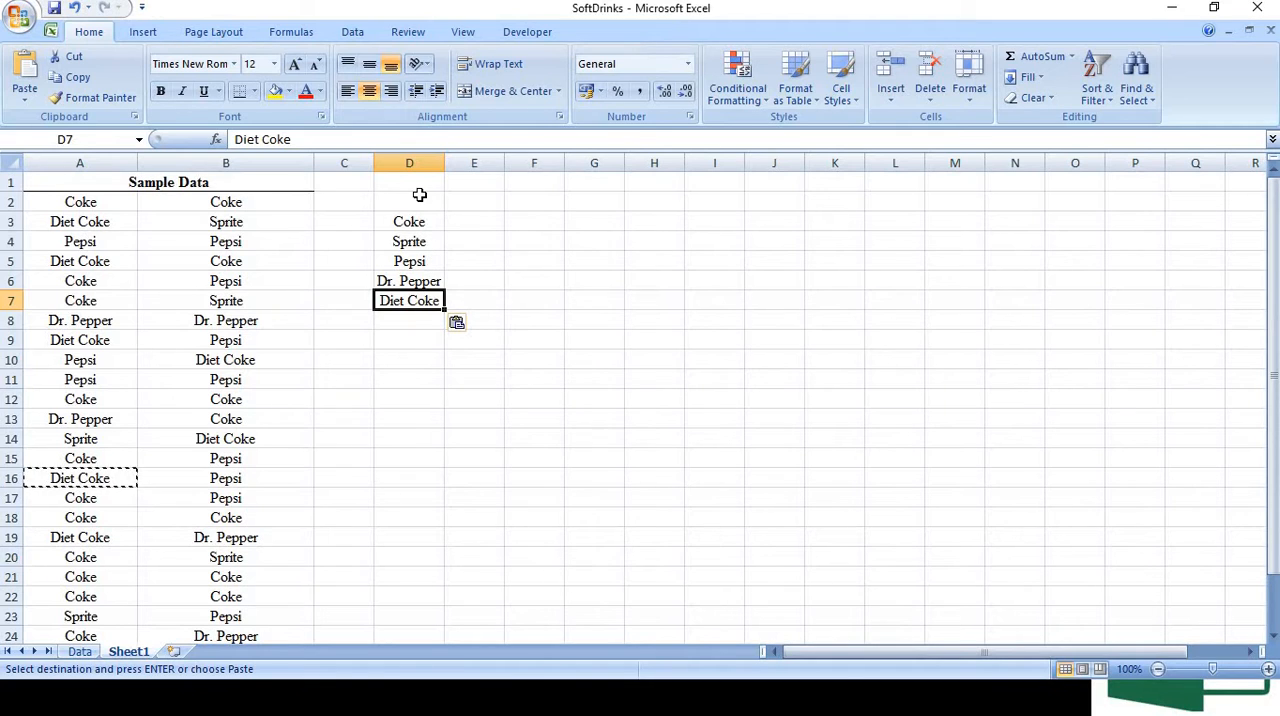
left_click(409, 182)
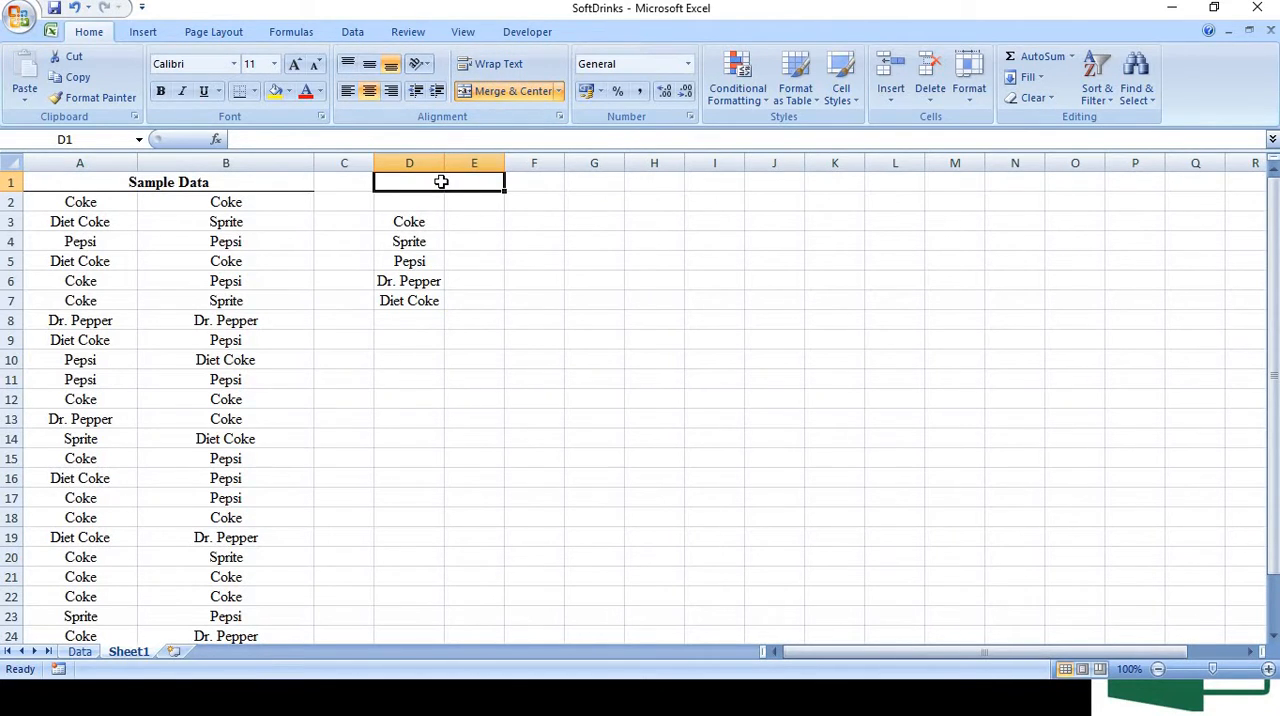
Enter the 'Frequency Distribution Table' title and the x and f headings in D2 and E2
type("Frequency Distribution Table")
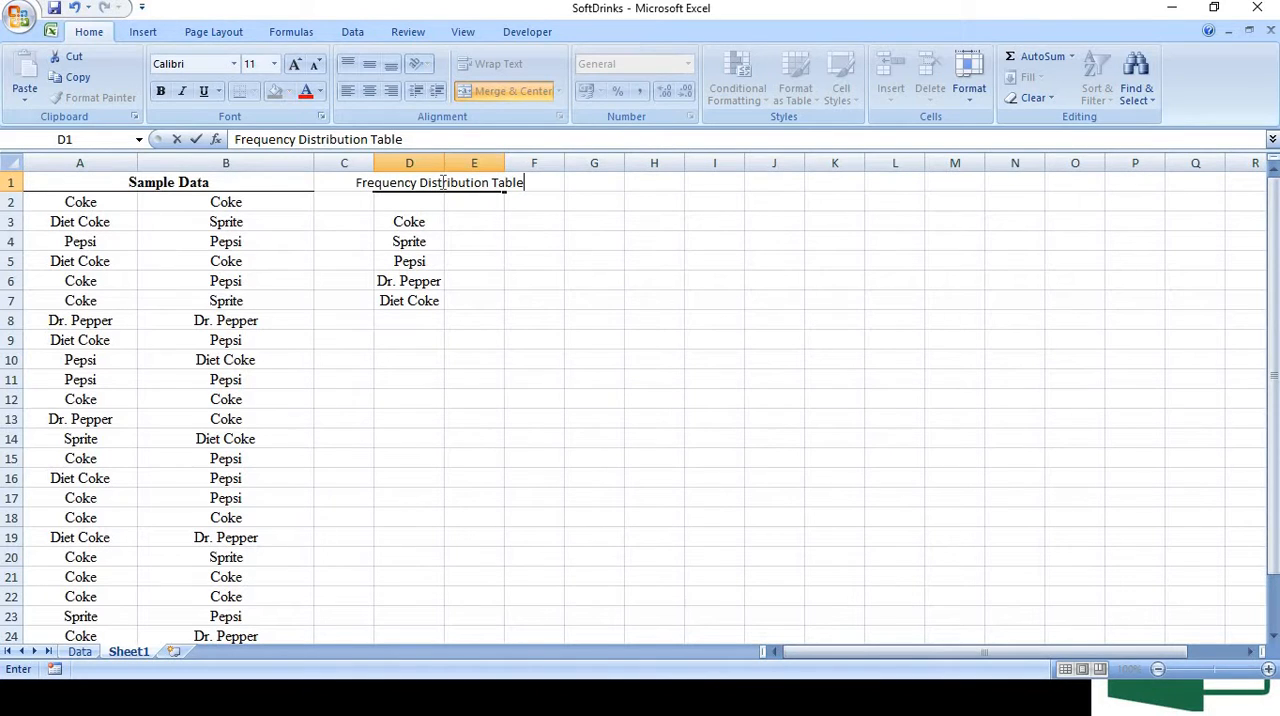
mouse_move(434, 201)
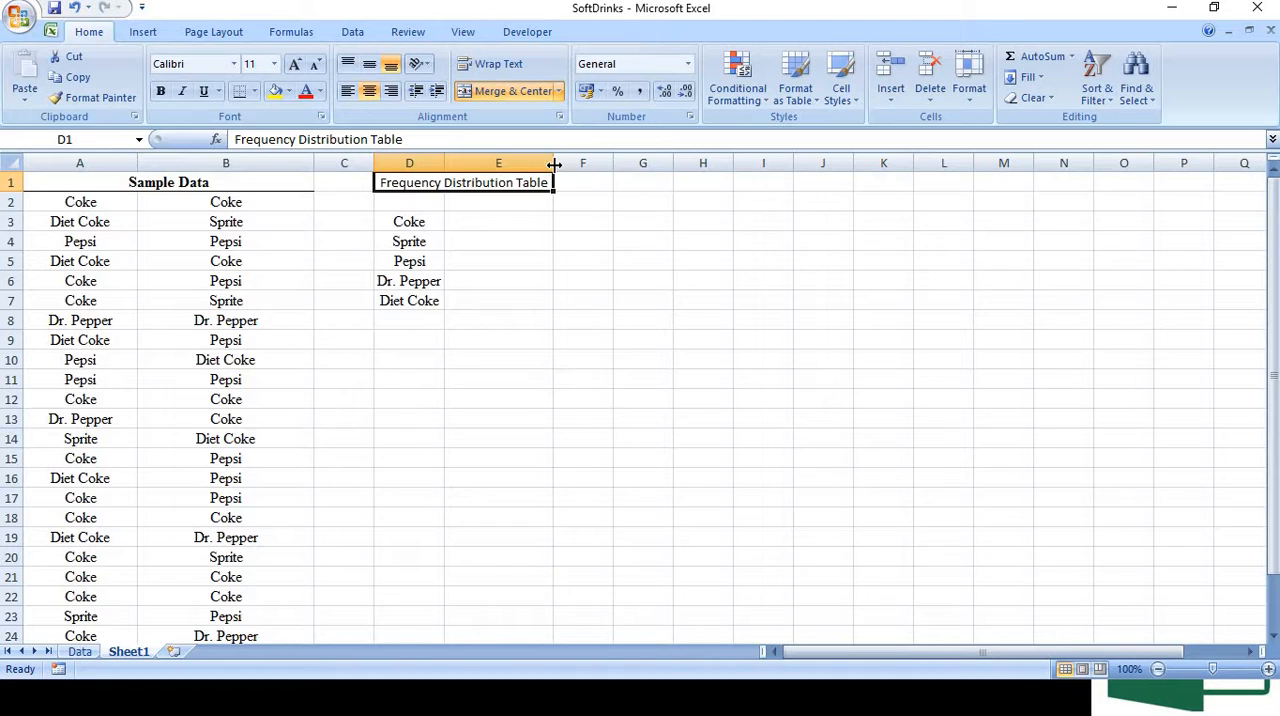
left_click(498, 221)
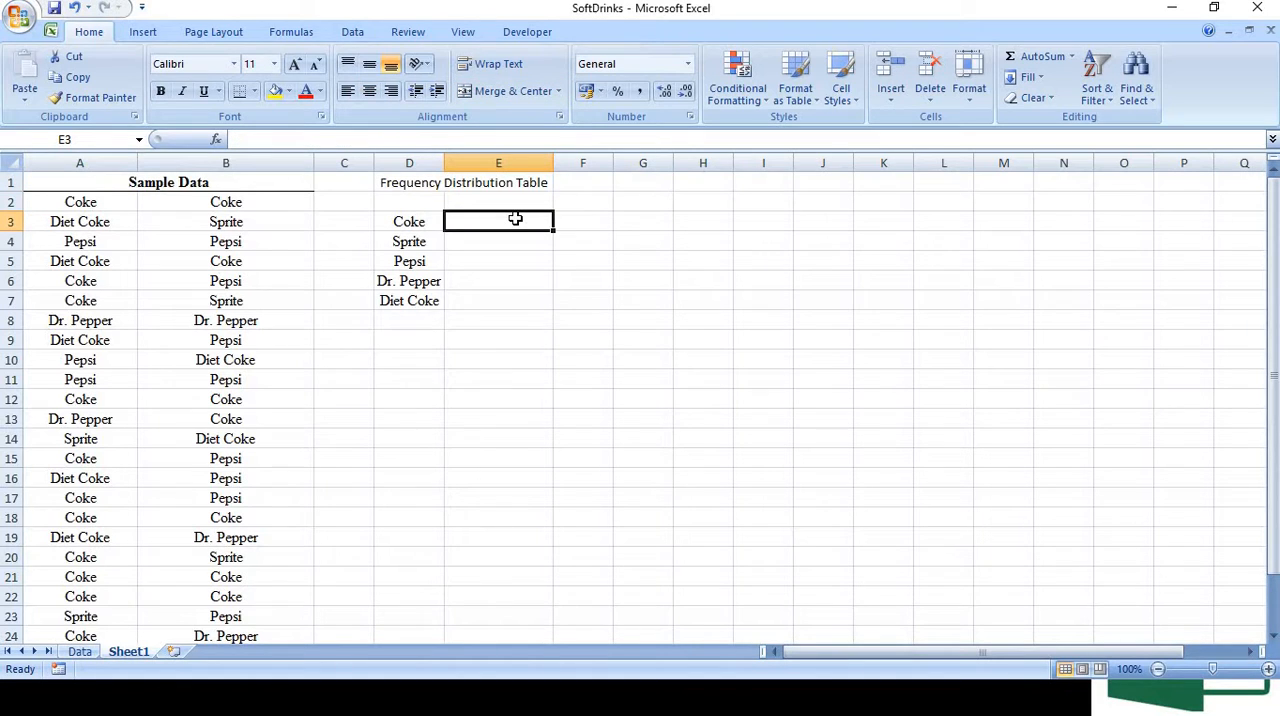
mouse_move(420, 200)
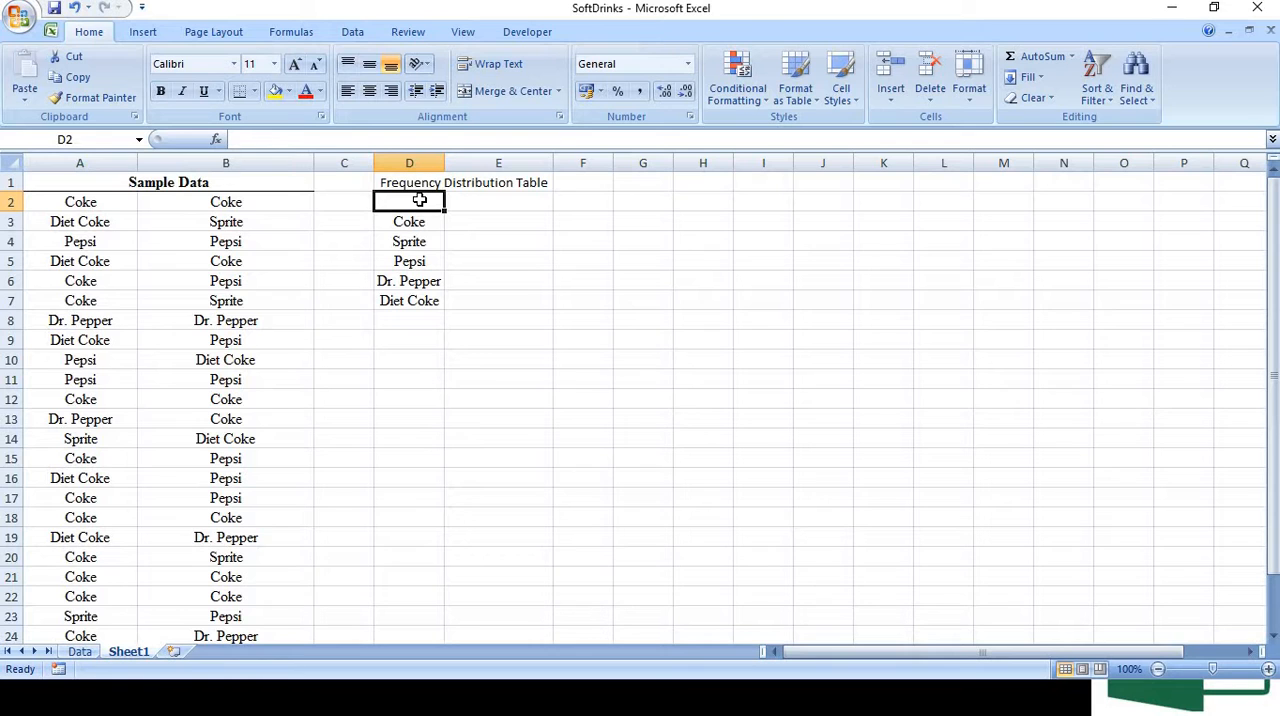
type("x")
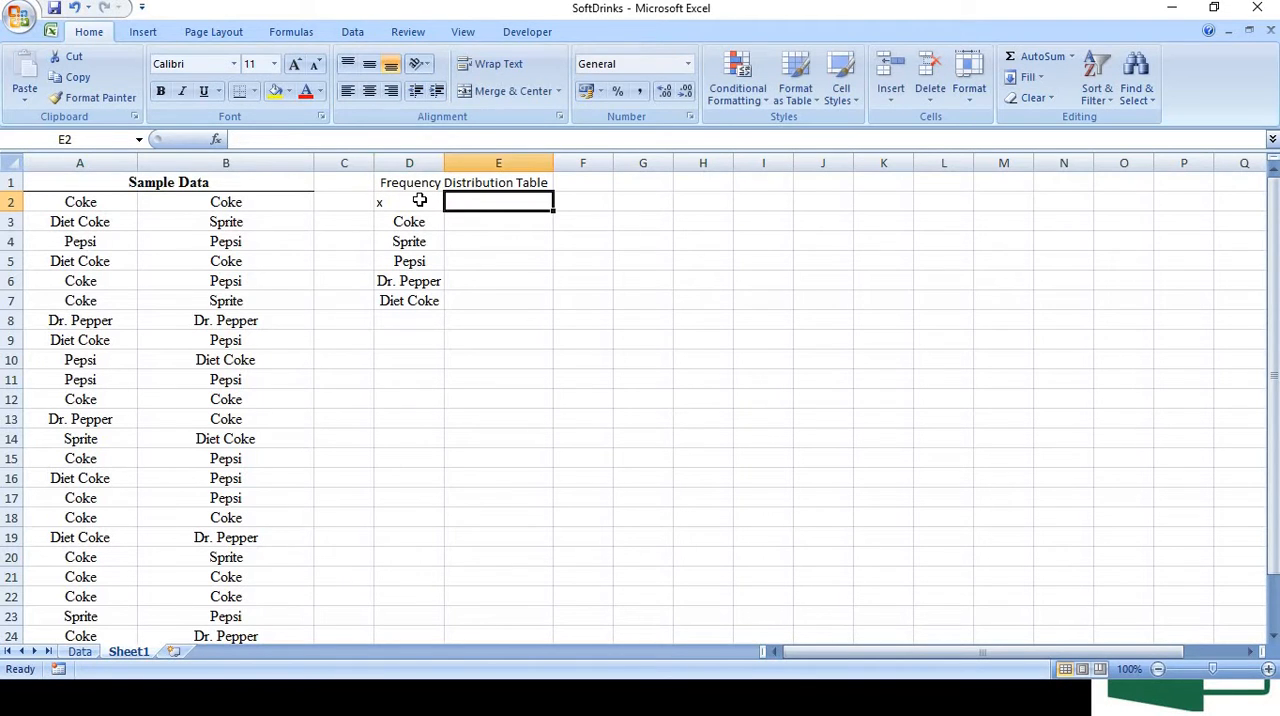
type("f")
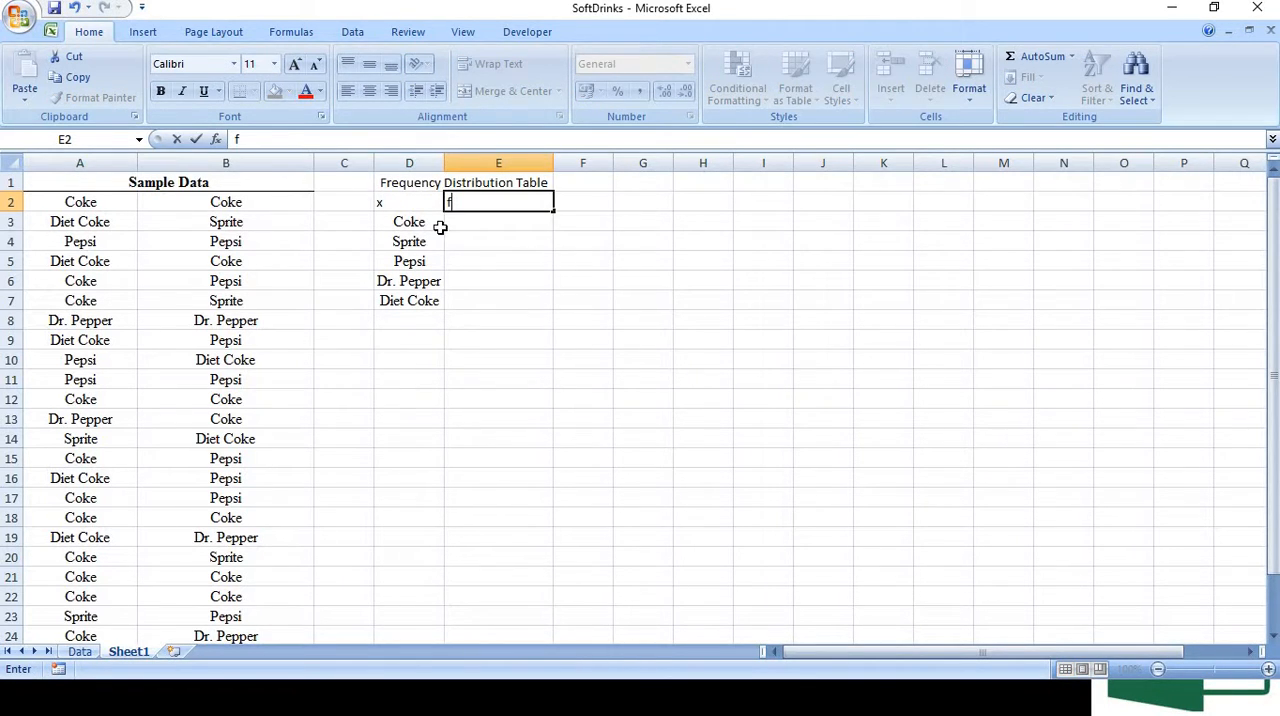
Select the table range D2:E7, from the x and f headers down to Diet Coke
left_click(409, 201)
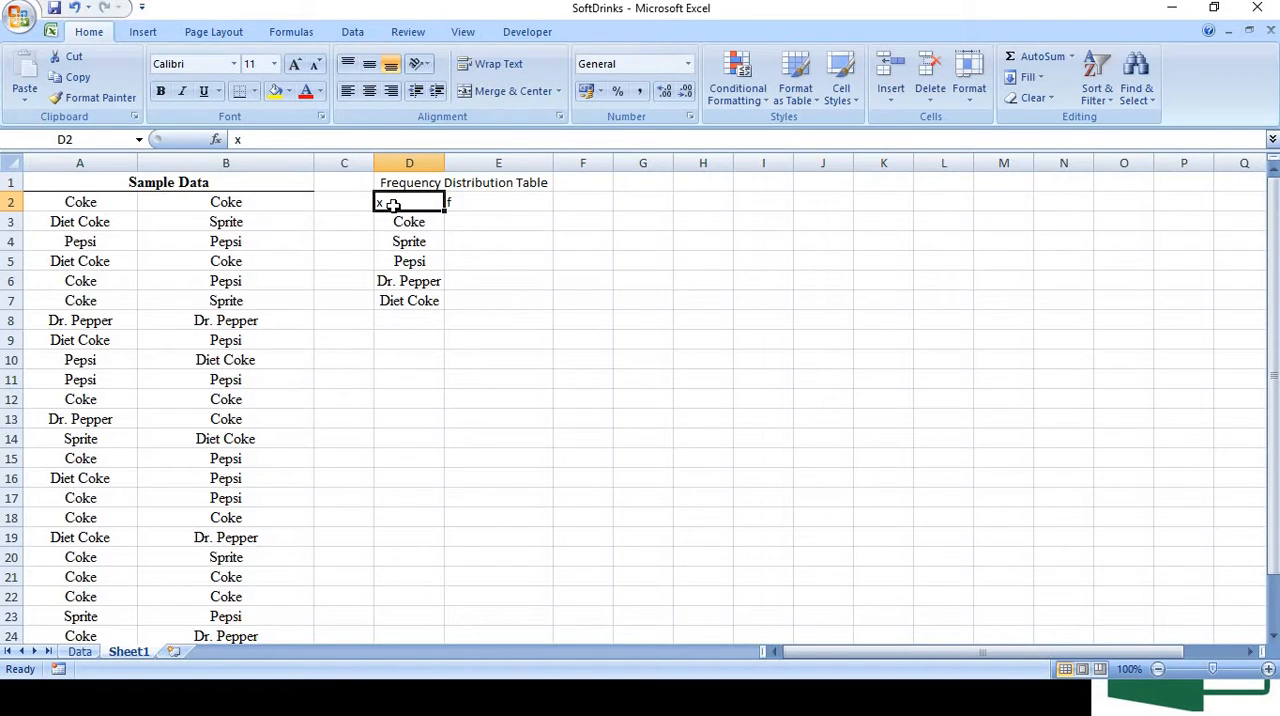
left_click_drag(409, 202, 498, 202)
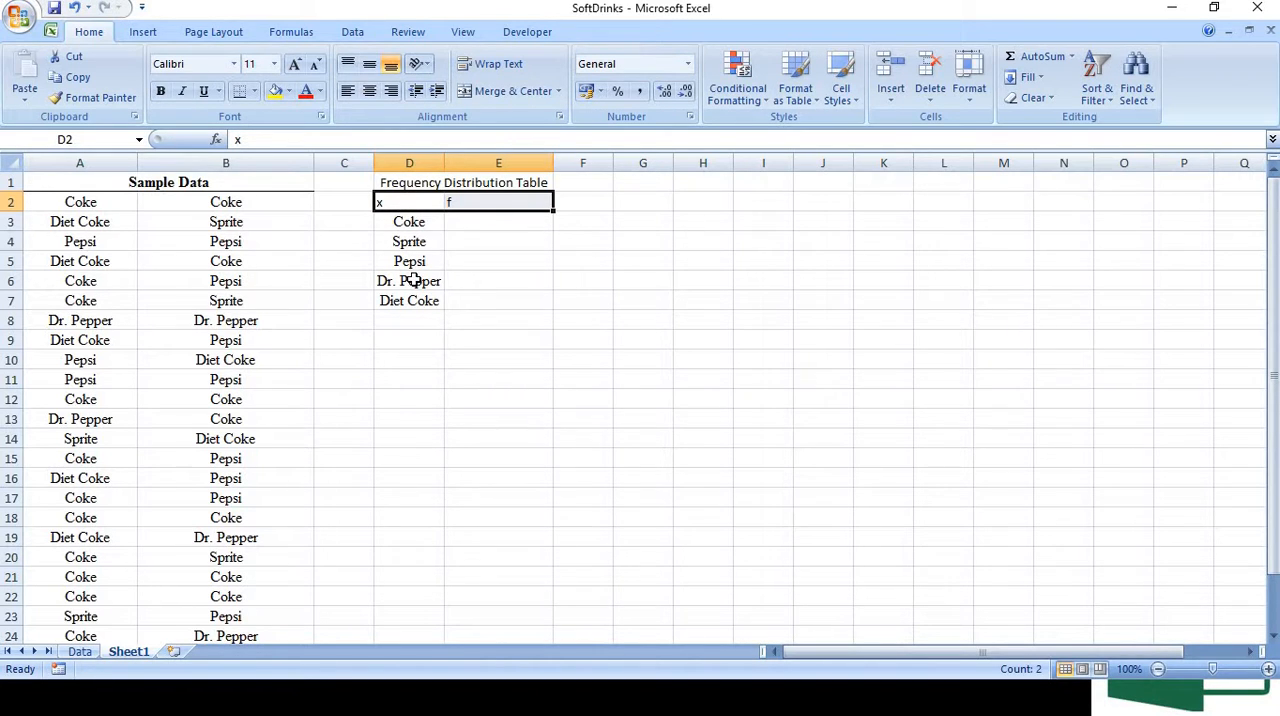
mouse_move(464, 276)
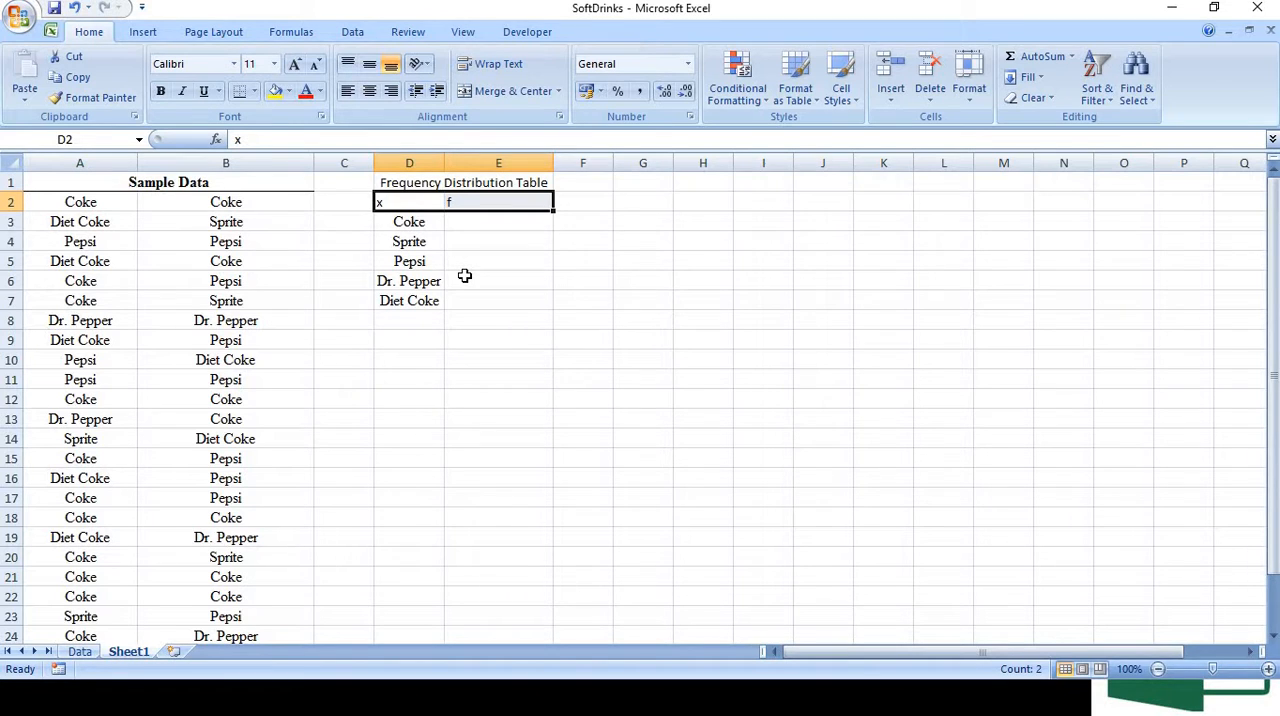
left_click_drag(409, 202, 498, 300)
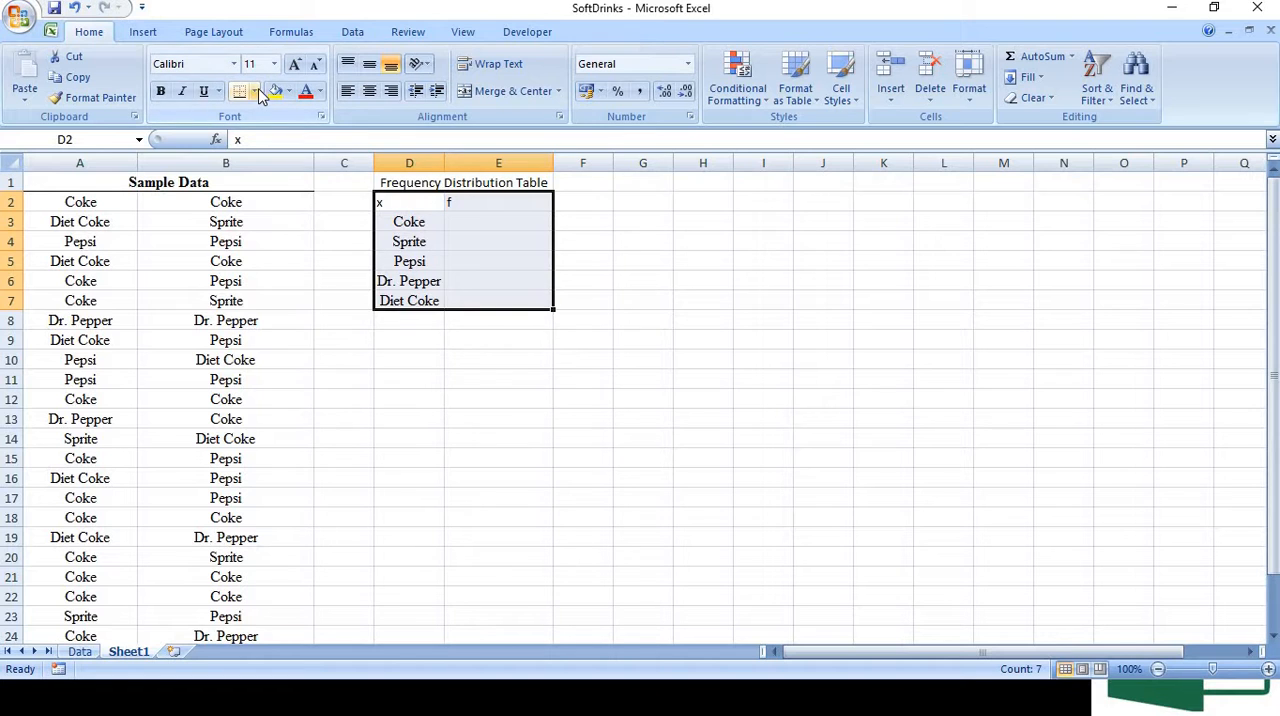
left_click(258, 91)
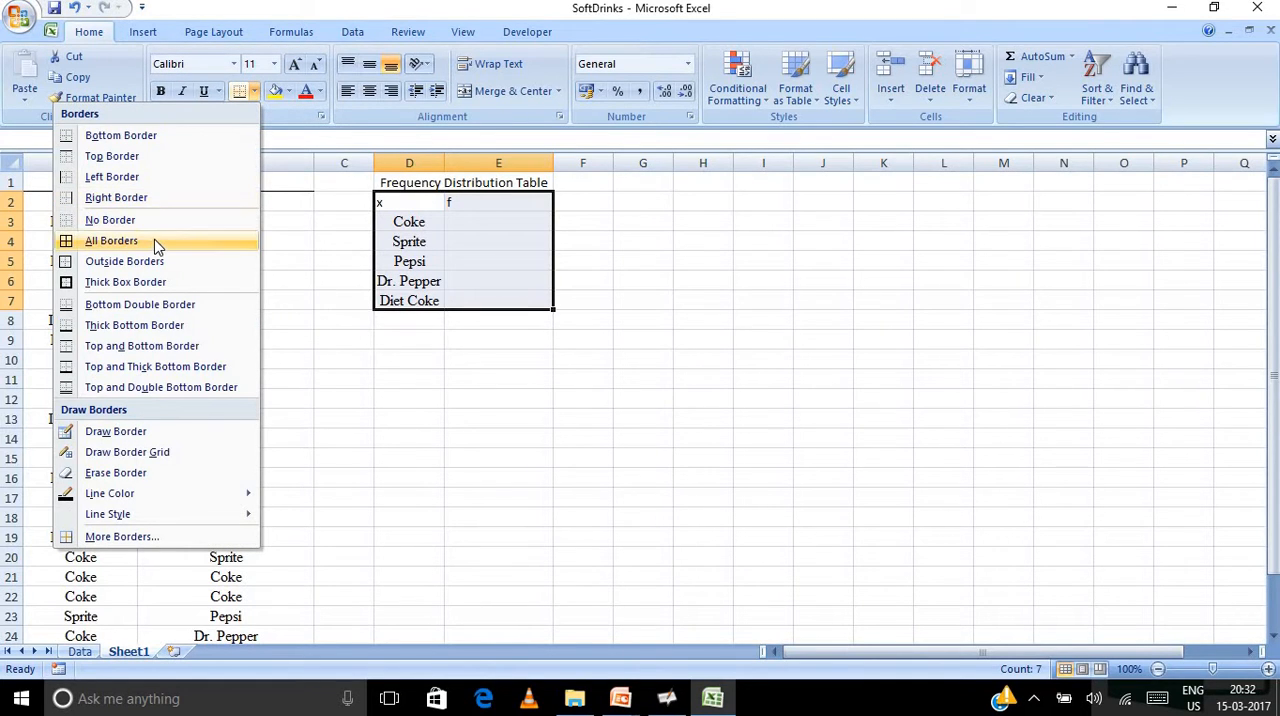
Apply All Borders to the frequency table cells D2:E7
left_click(110, 240)
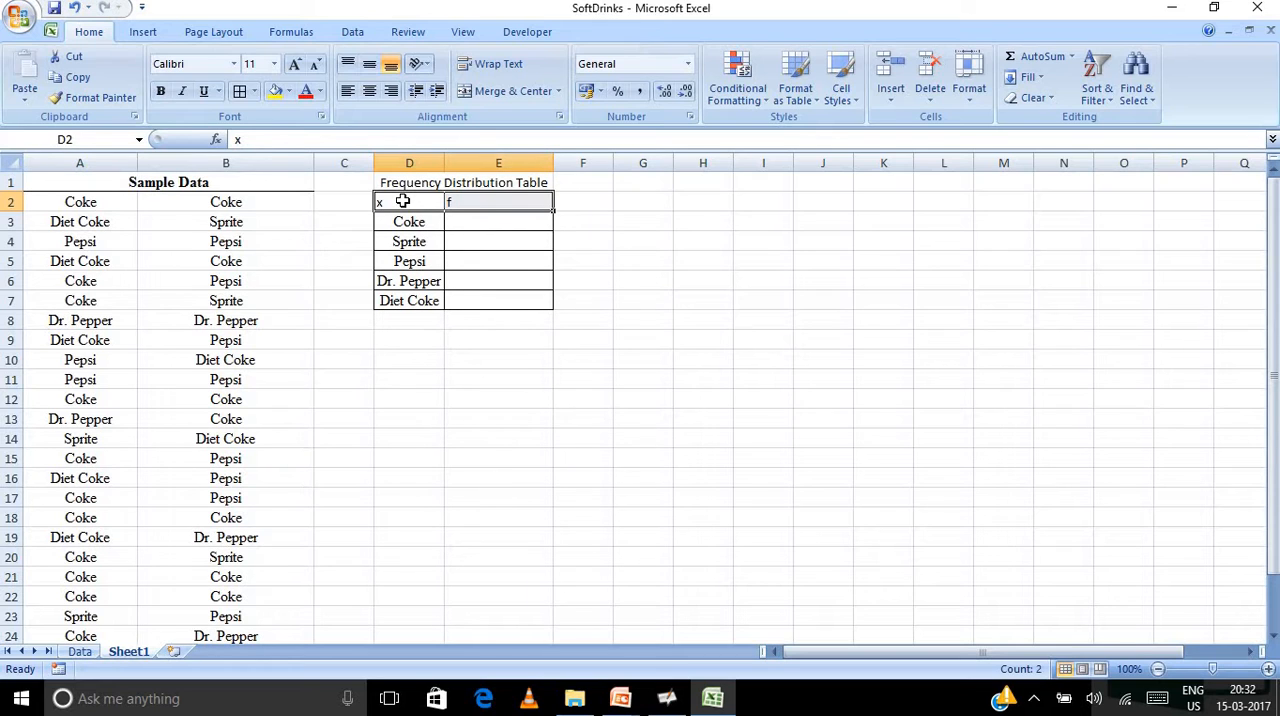
left_click(272, 91)
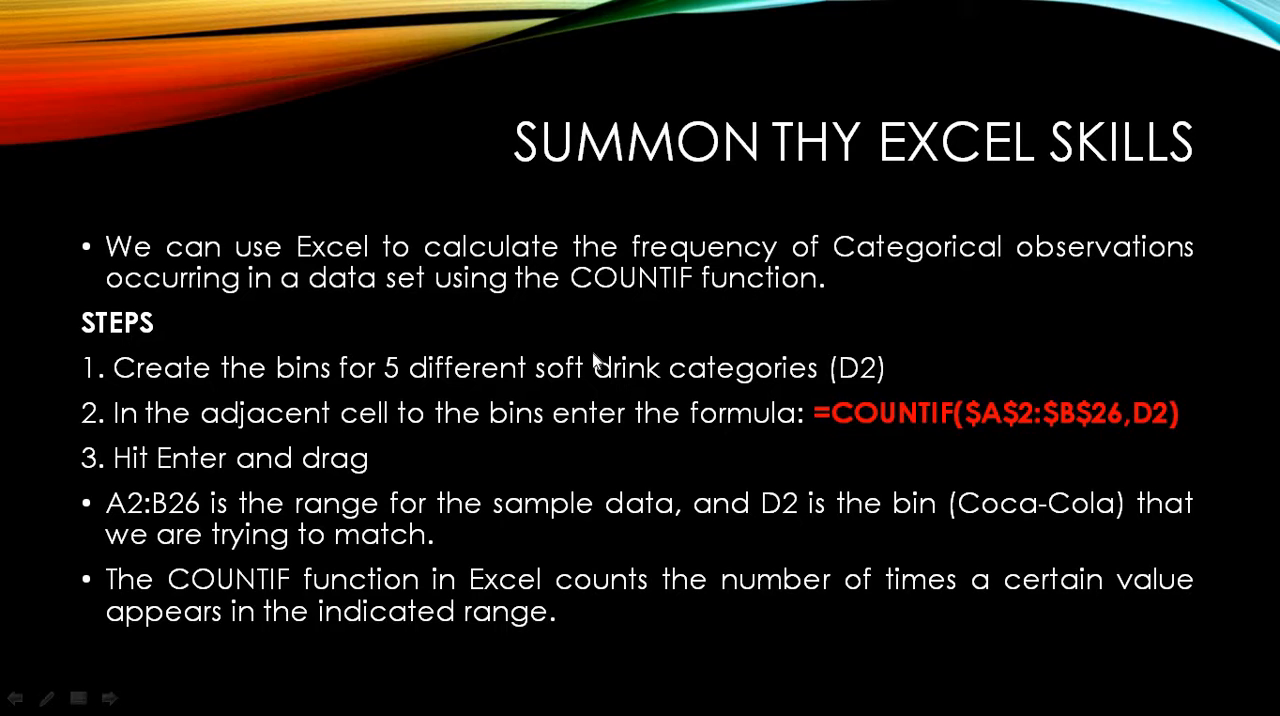
mouse_move(464, 388)
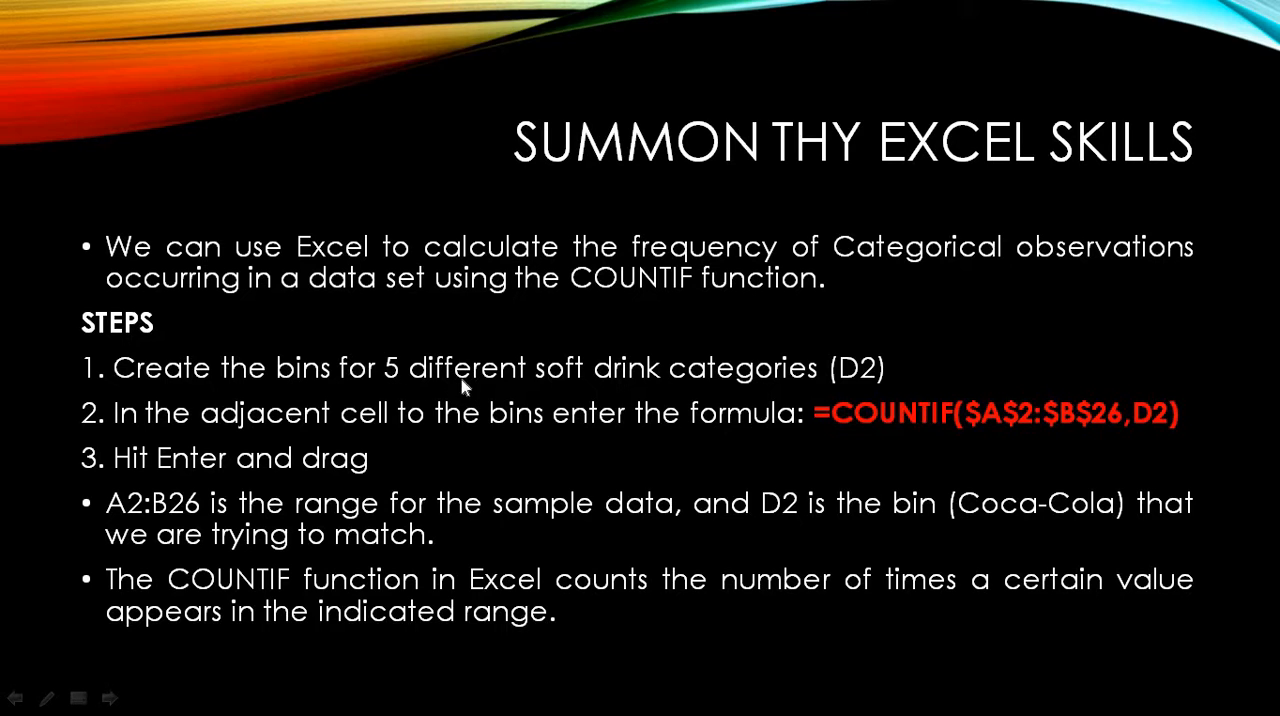
mouse_move(685, 413)
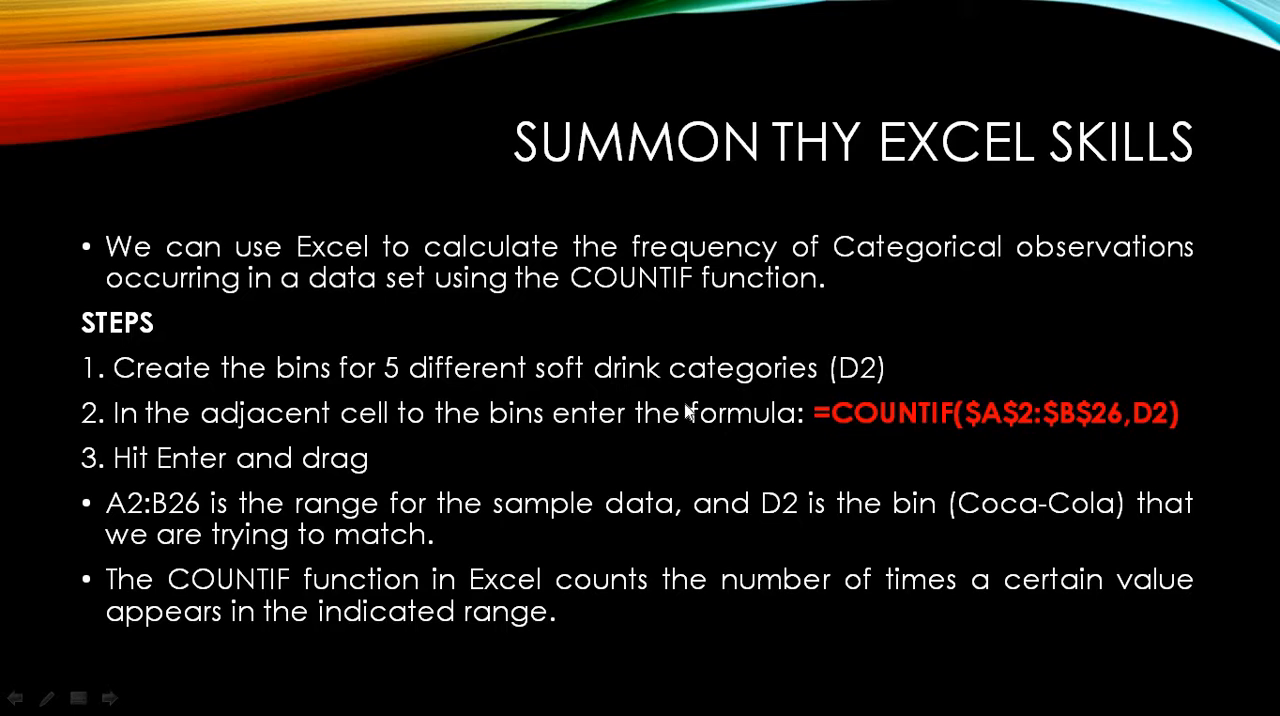
mouse_move(467, 450)
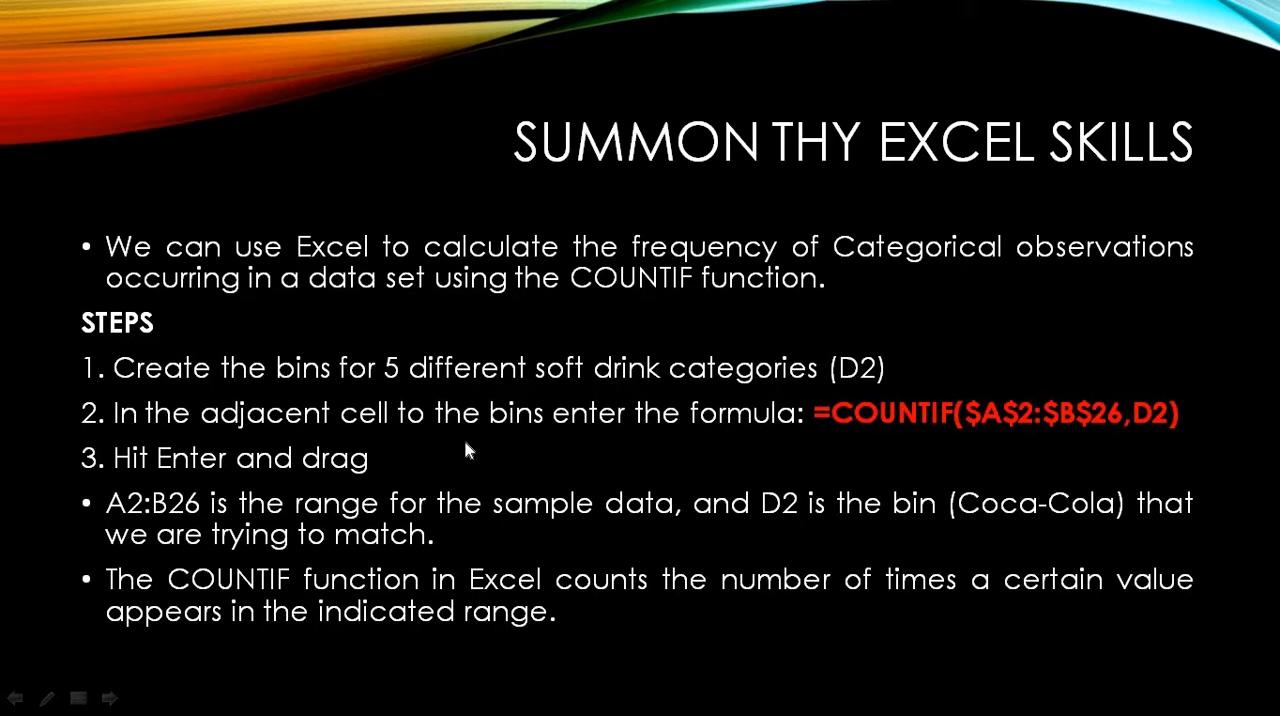
mouse_move(560, 452)
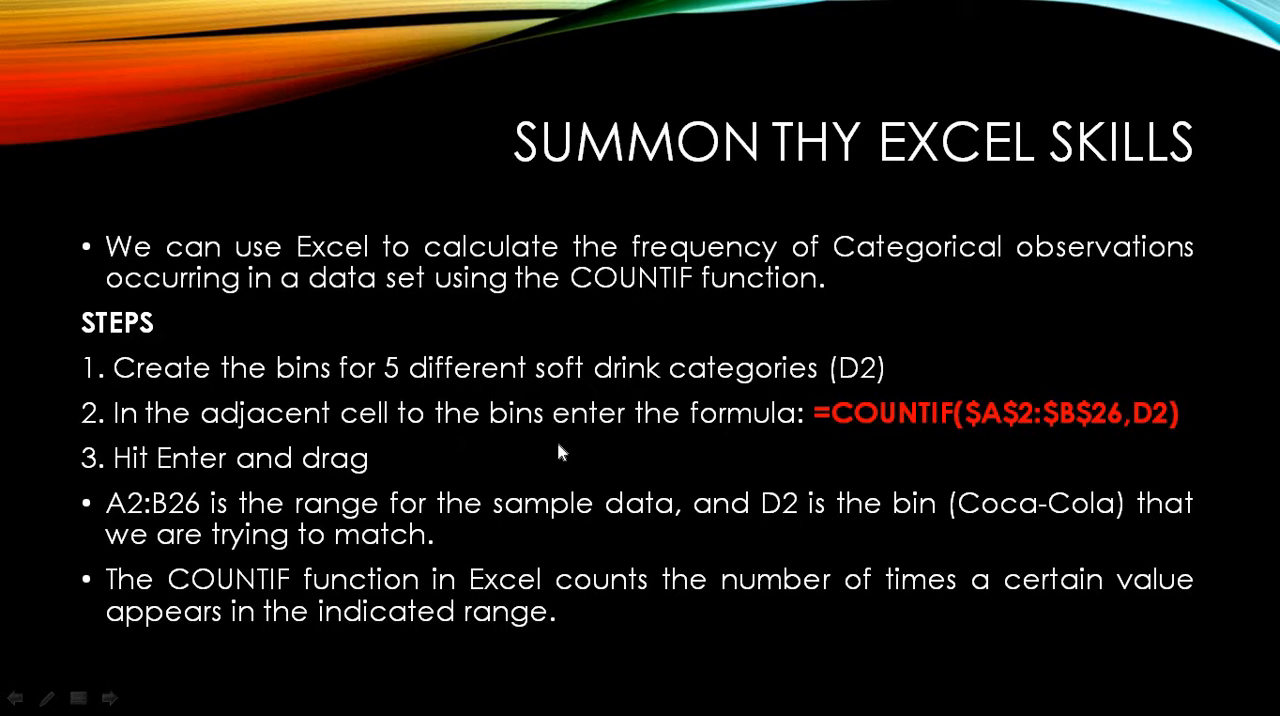
mouse_move(634, 454)
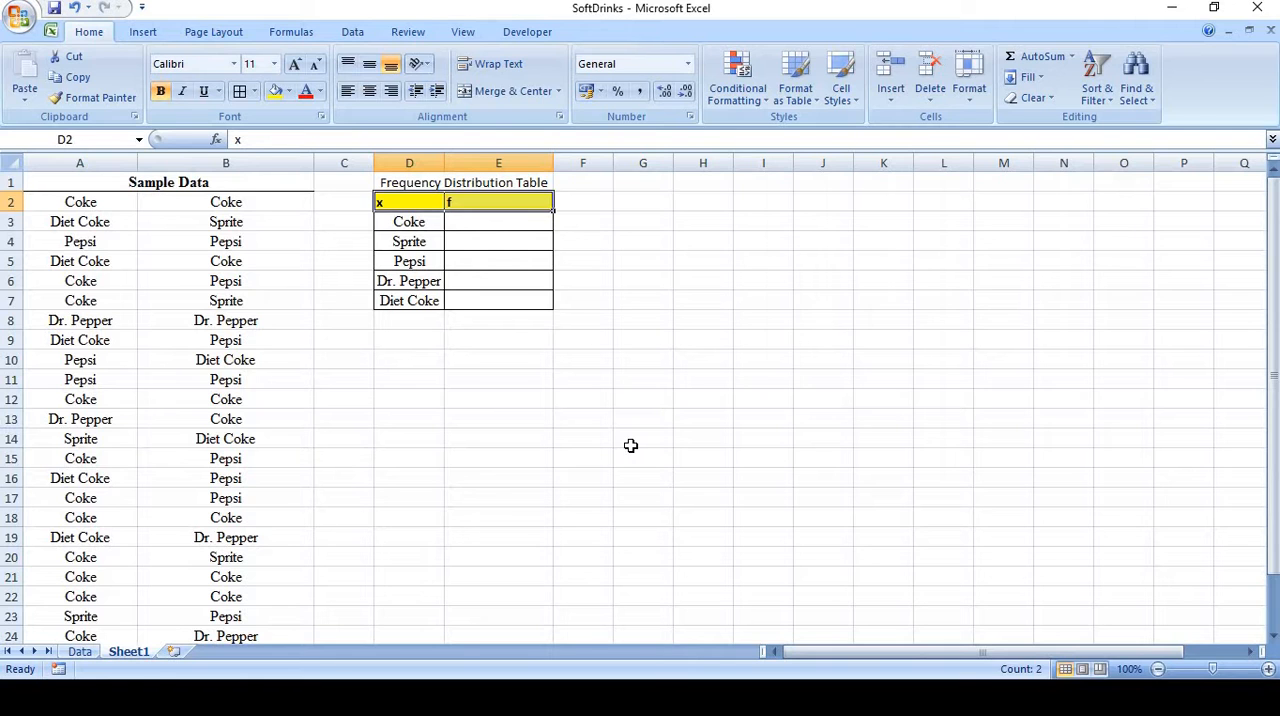
In E3, start =COUNTIF( with the sample data range A2:B26
left_click(498, 221)
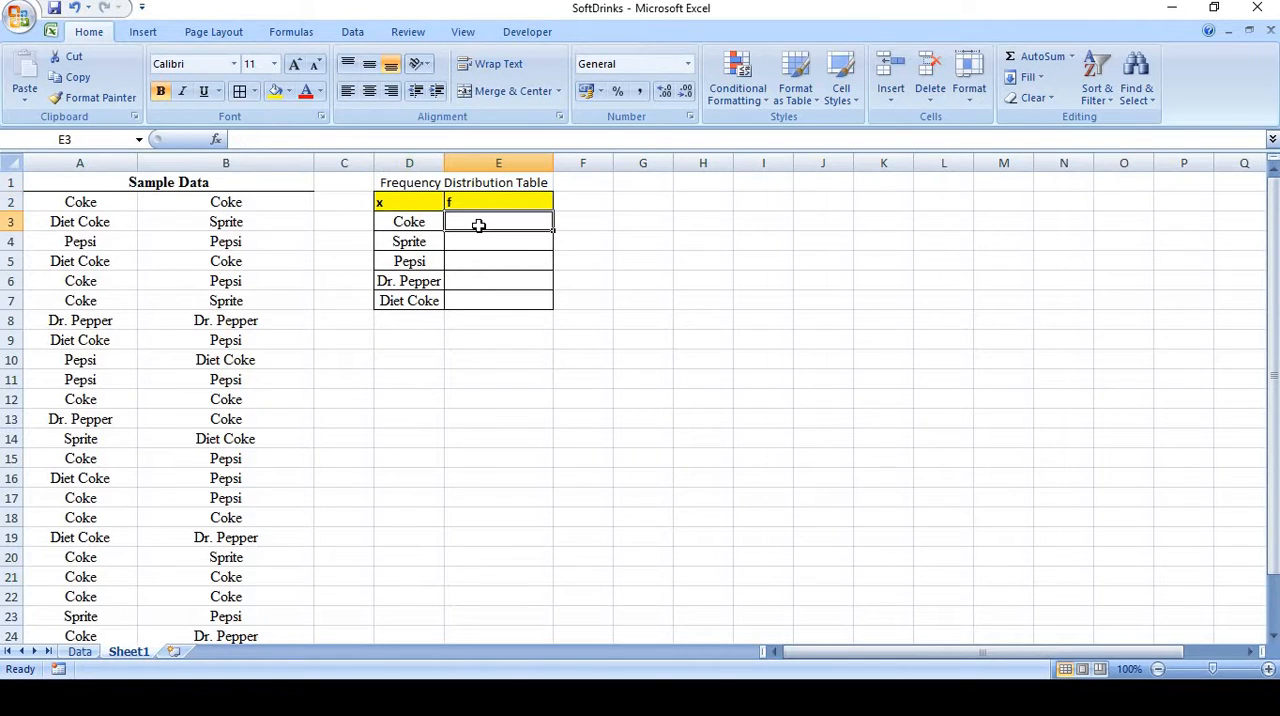
type("=")
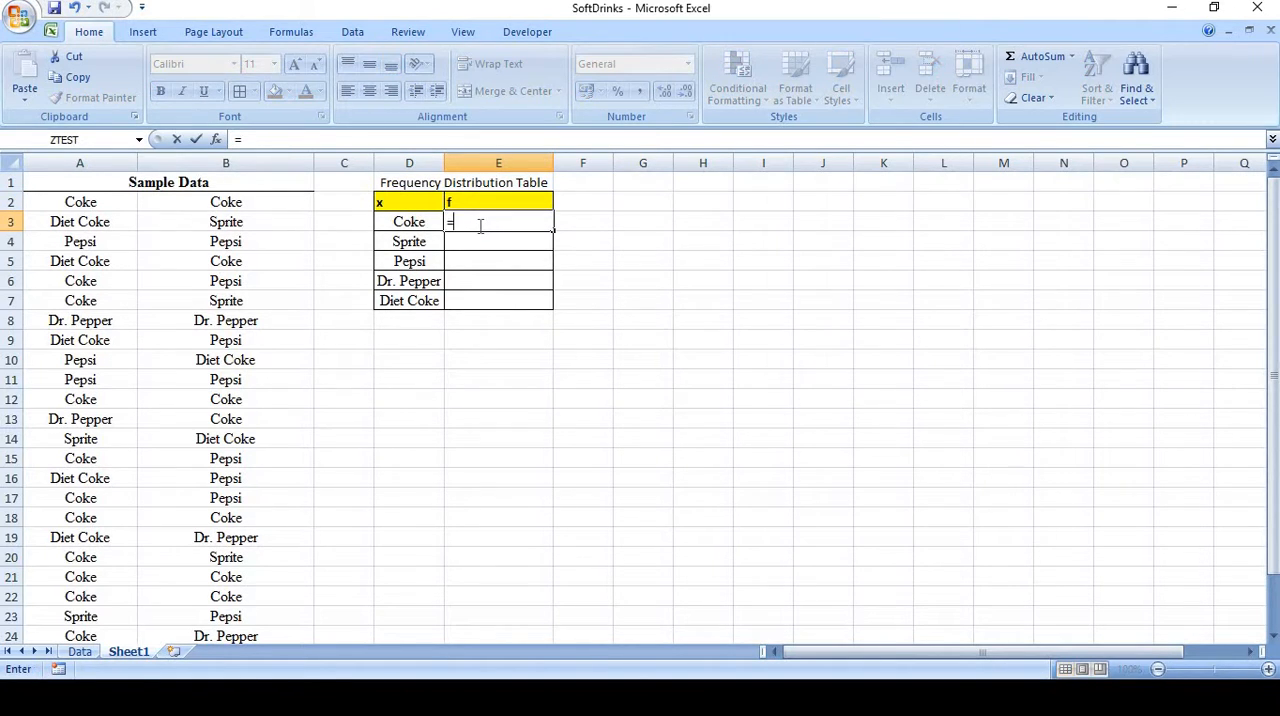
type("countif")
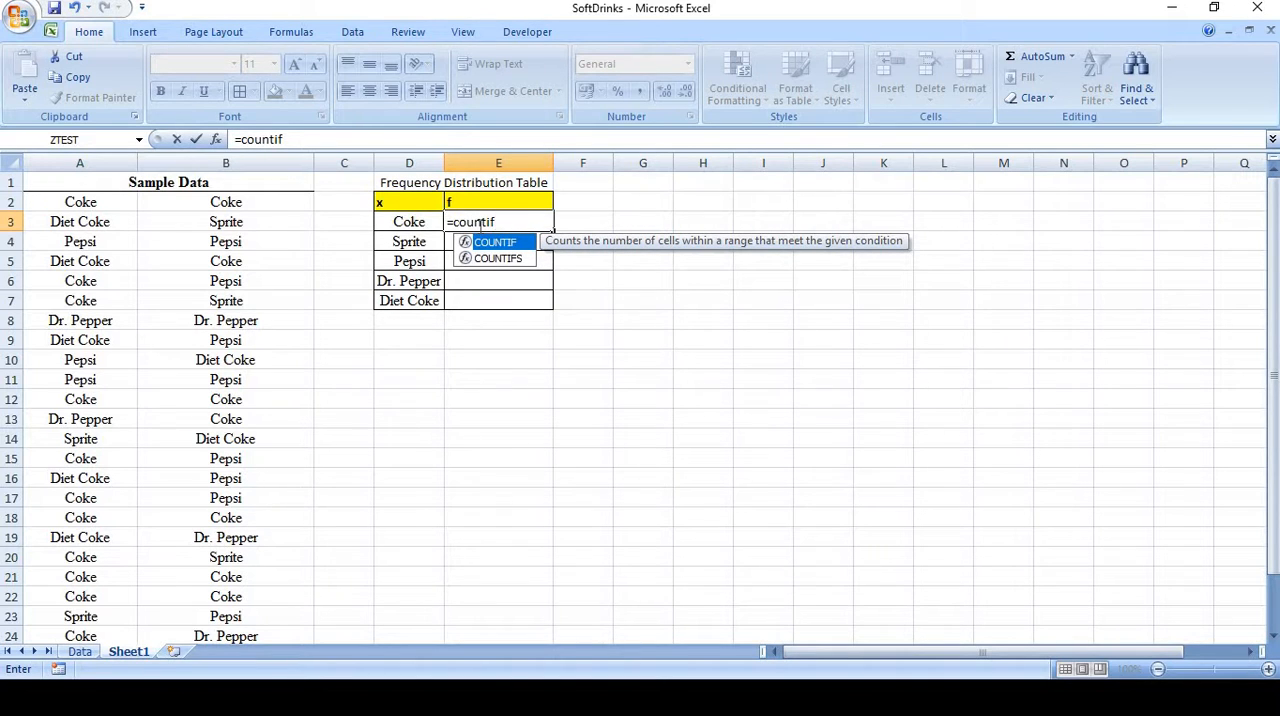
type("(")
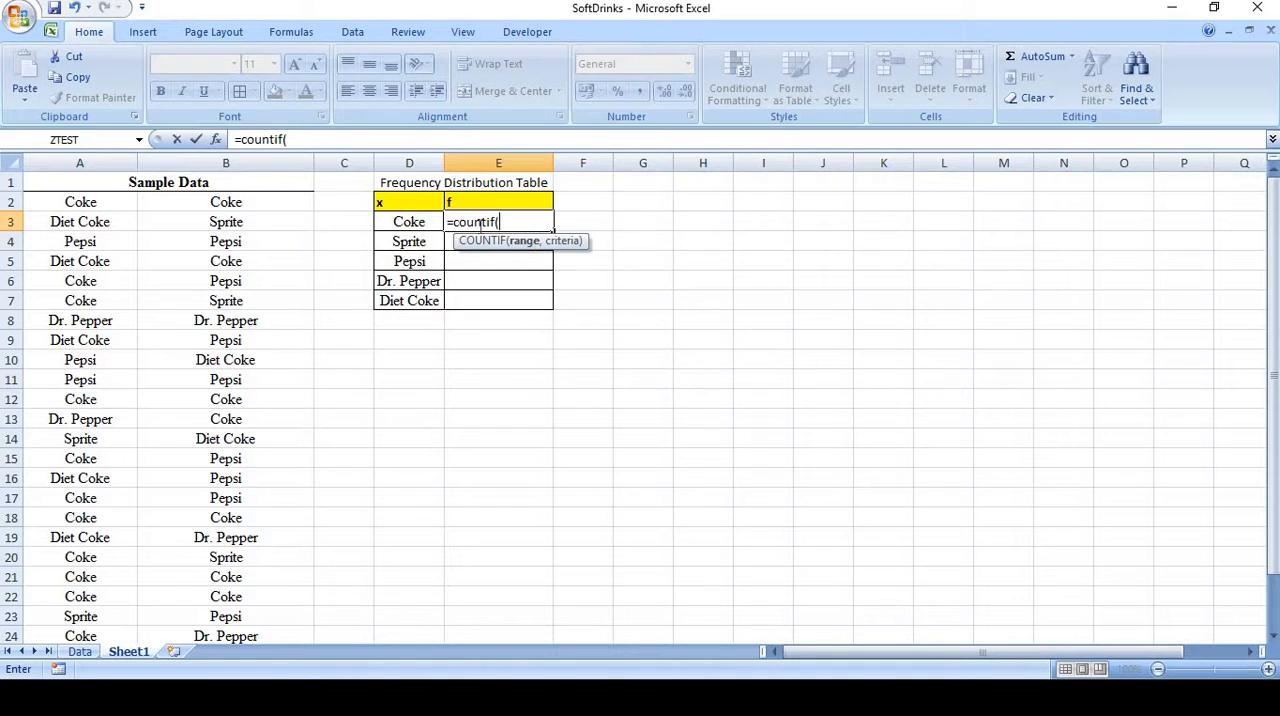
mouse_move(371, 233)
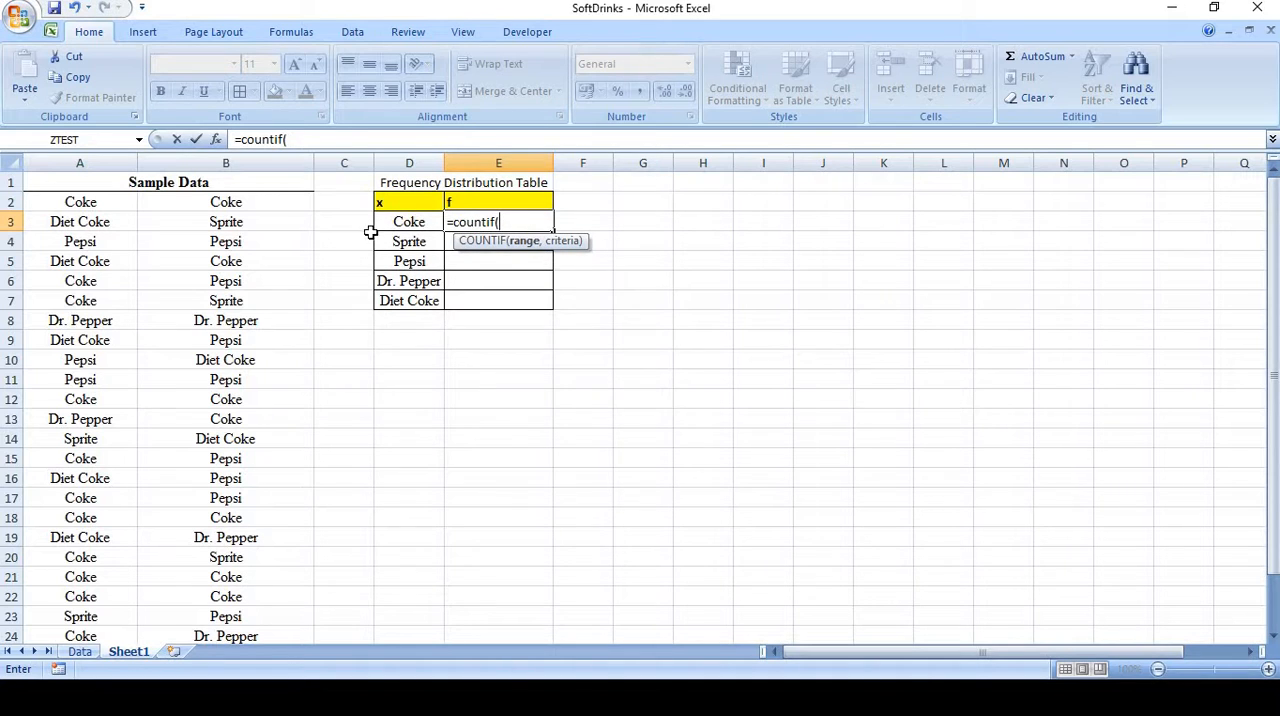
mouse_move(522, 246)
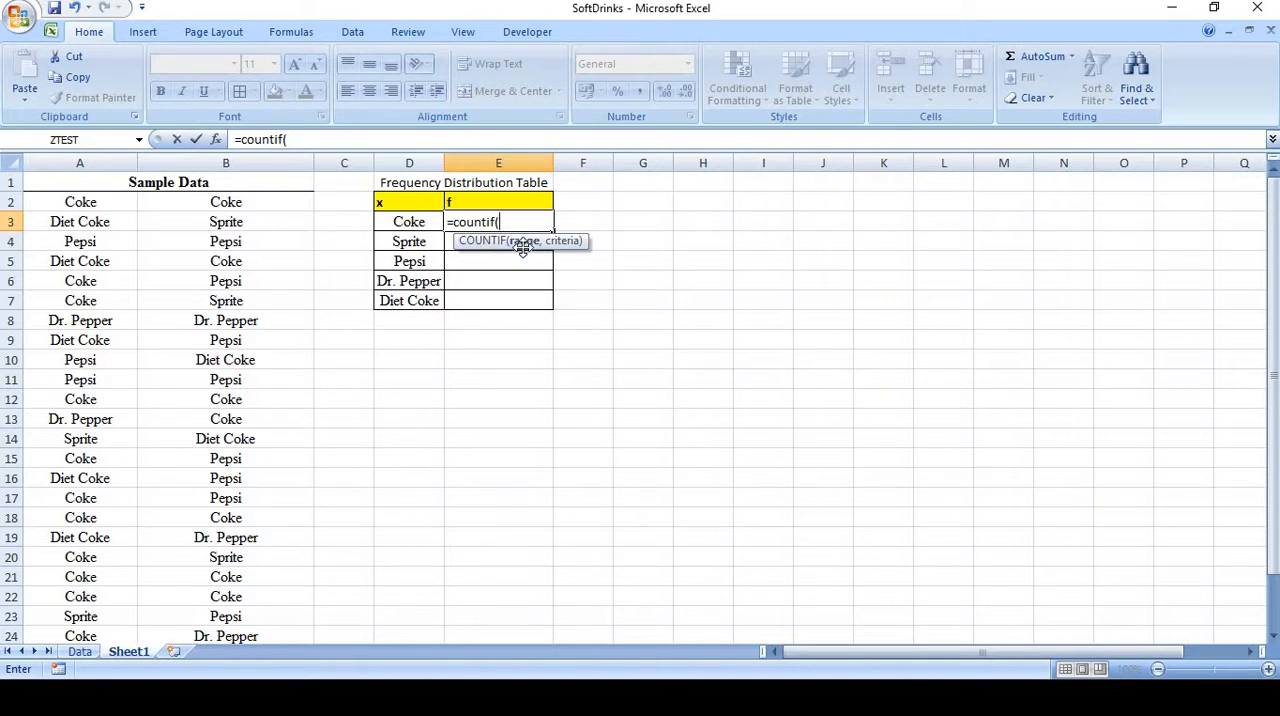
mouse_move(108, 218)
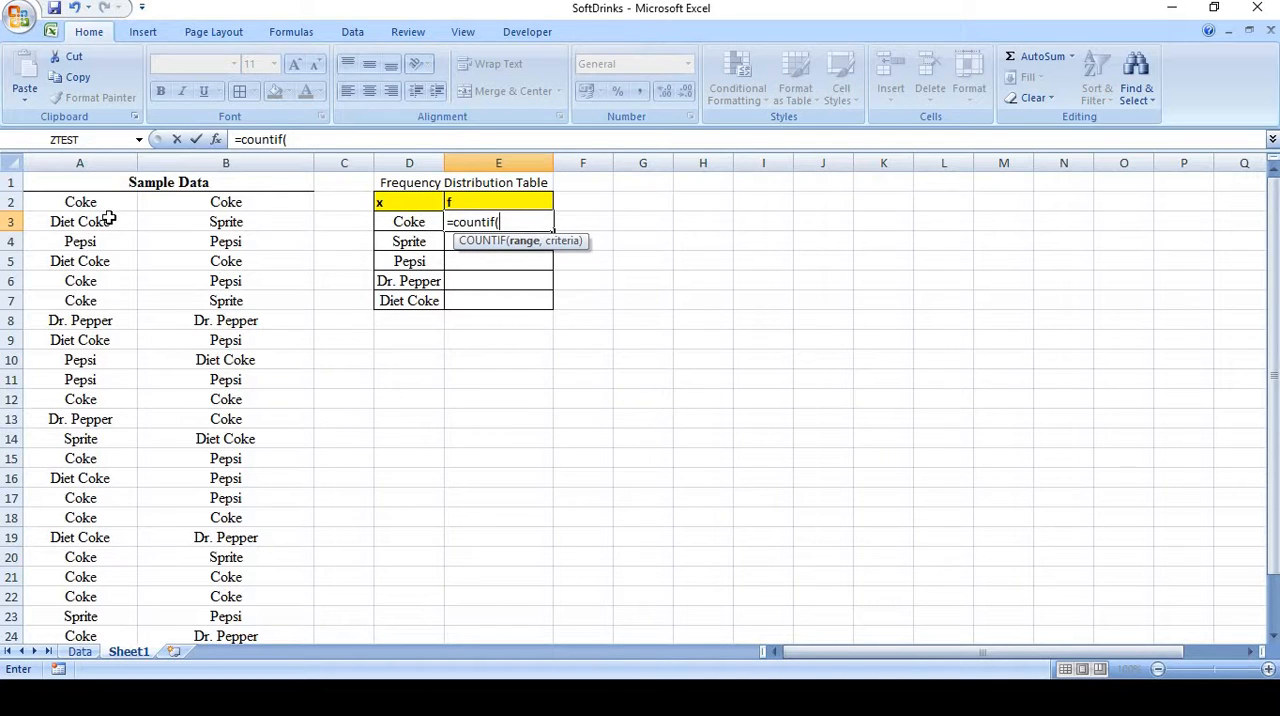
left_click(80, 201)
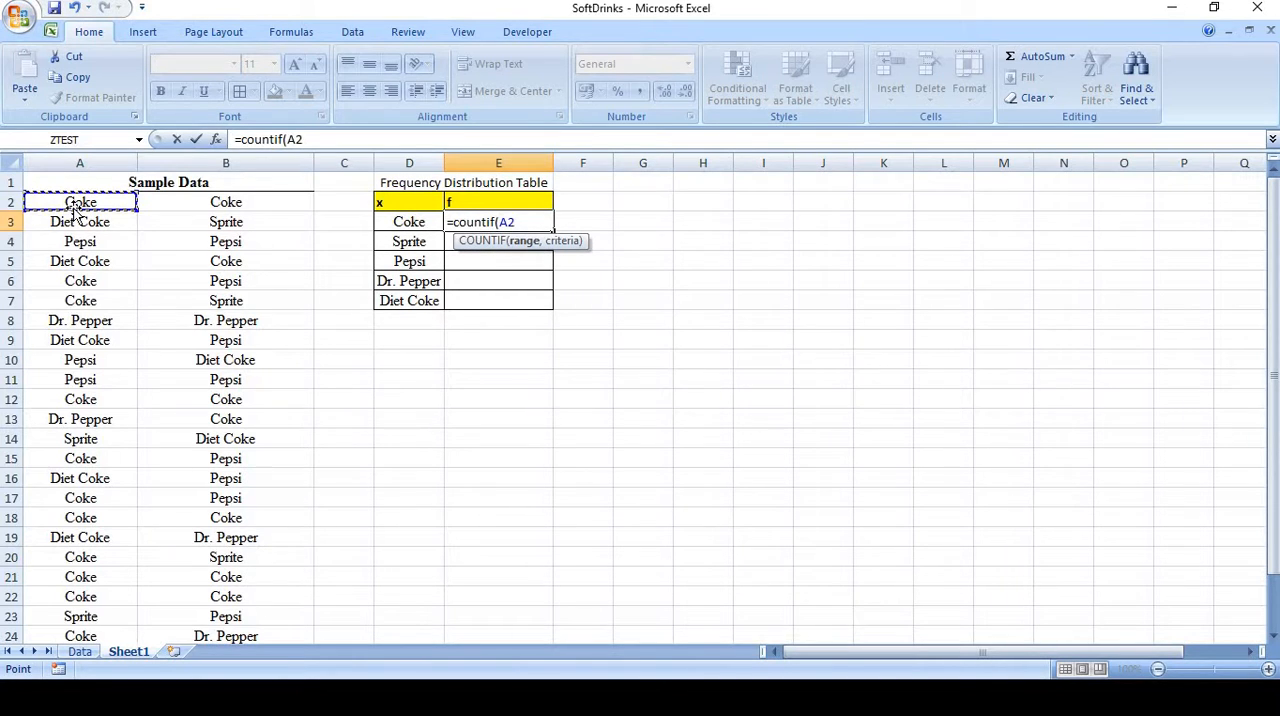
left_click_drag(80, 202, 225, 320)
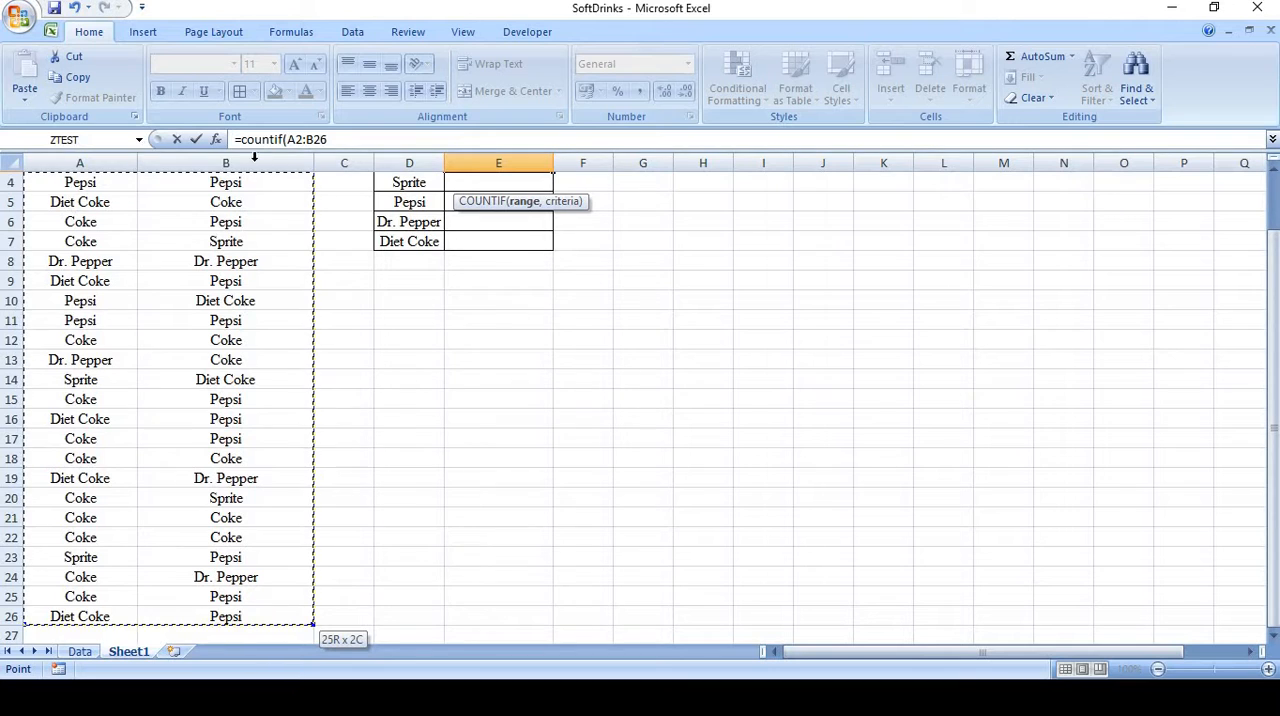
mouse_move(1062, 361)
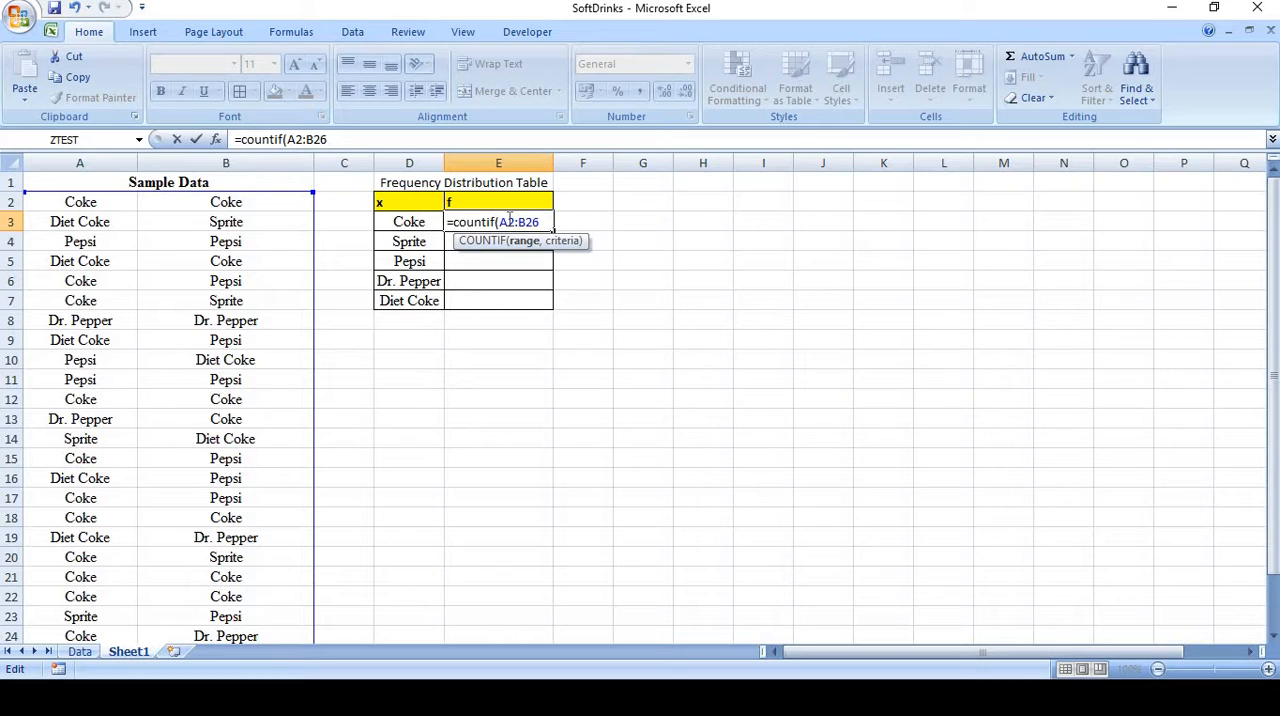
Complete E3 as =COUNTIF($A$2:$B$26,D3) and commit it
key("F4")
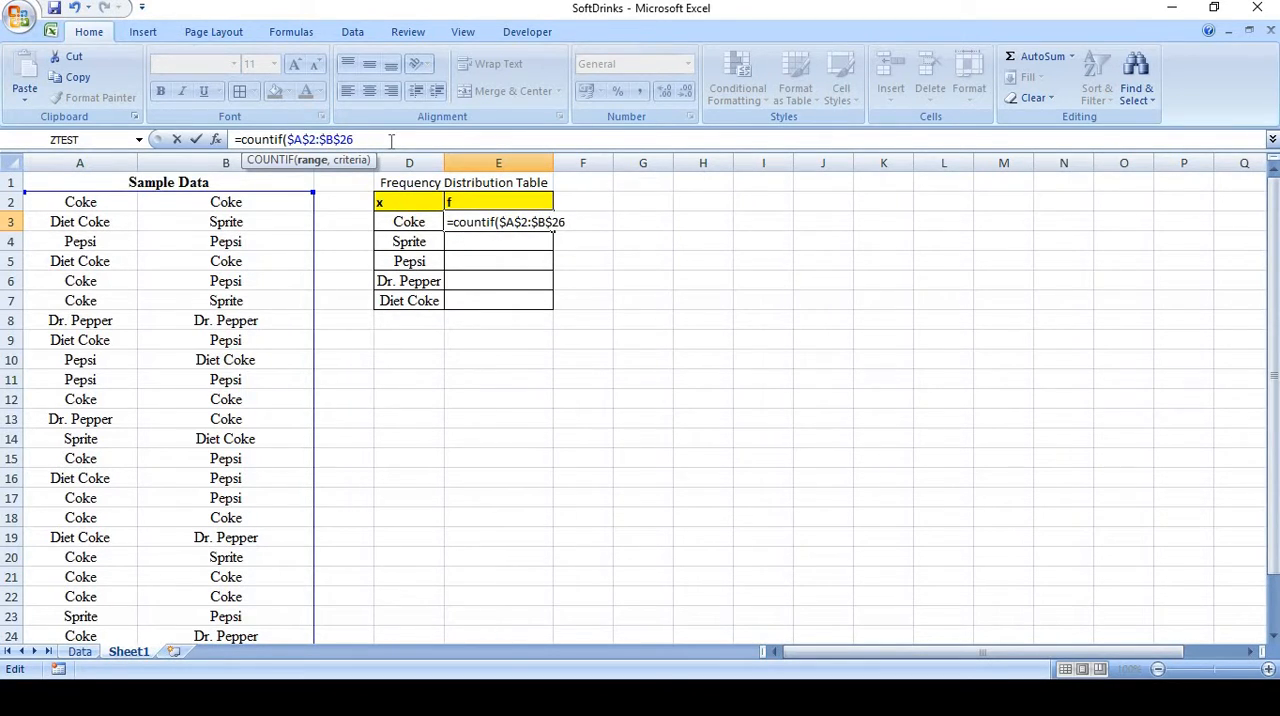
type(",")
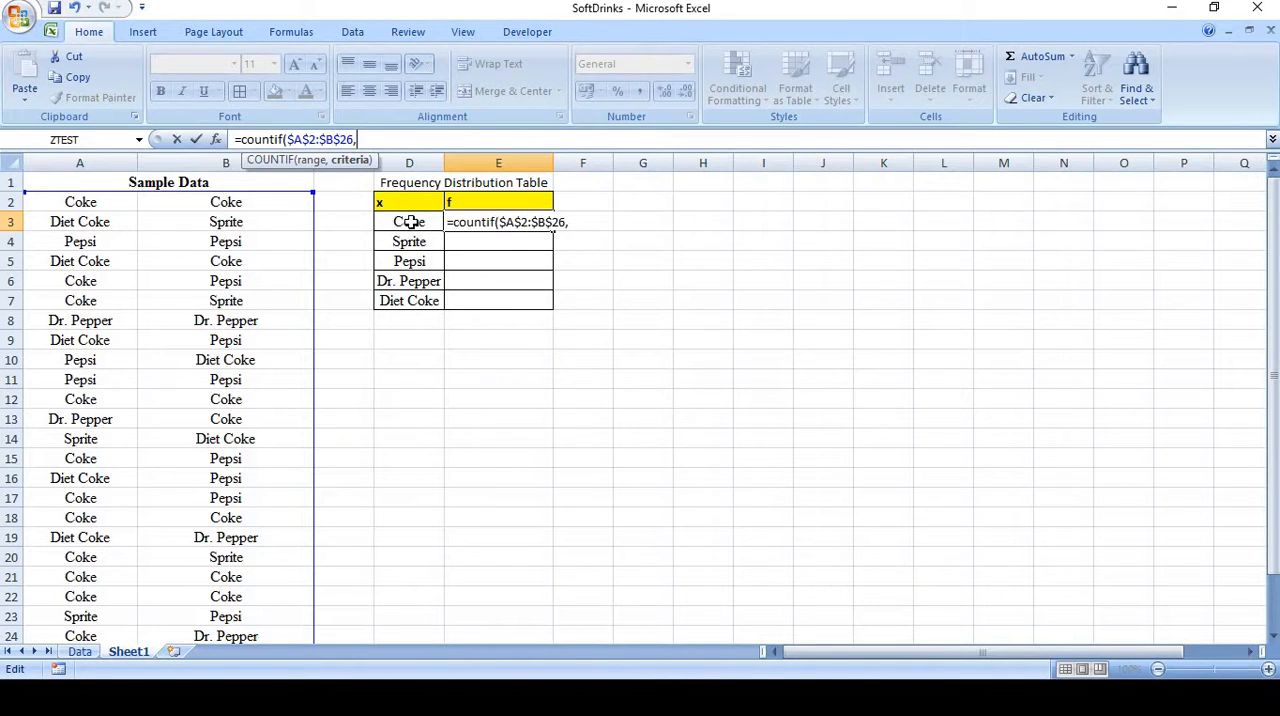
mouse_move(159, 238)
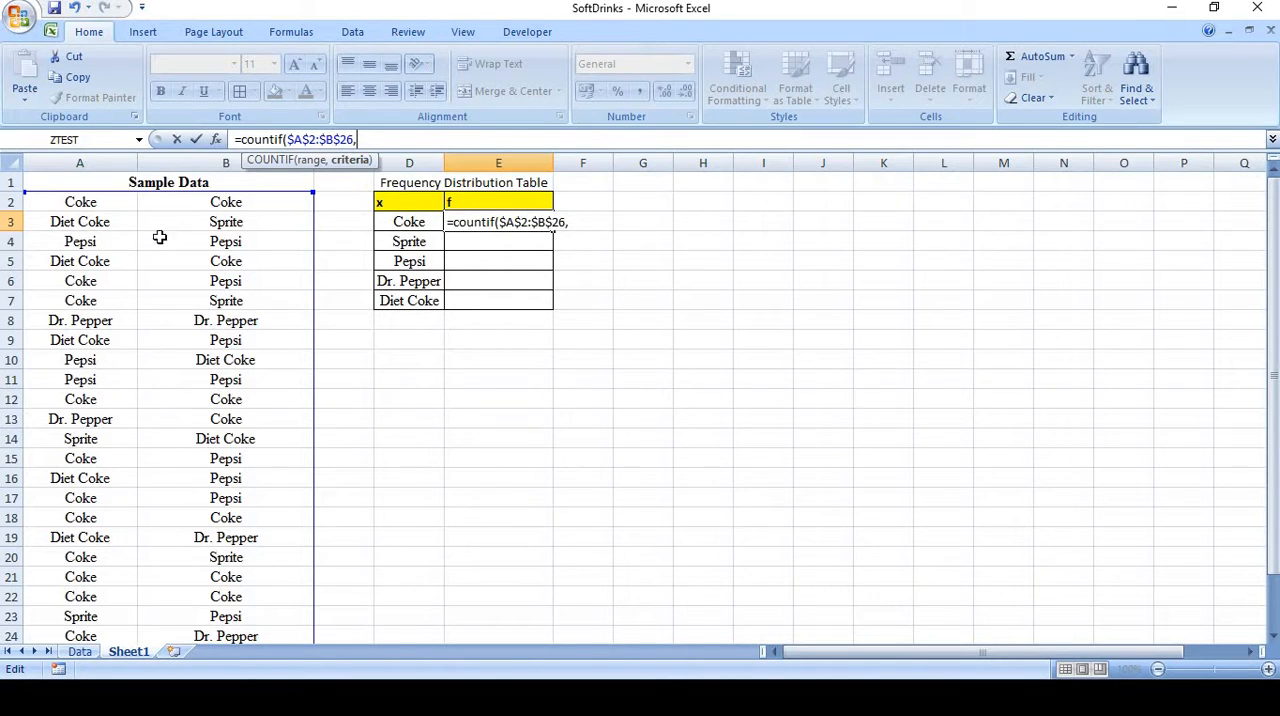
mouse_move(350, 238)
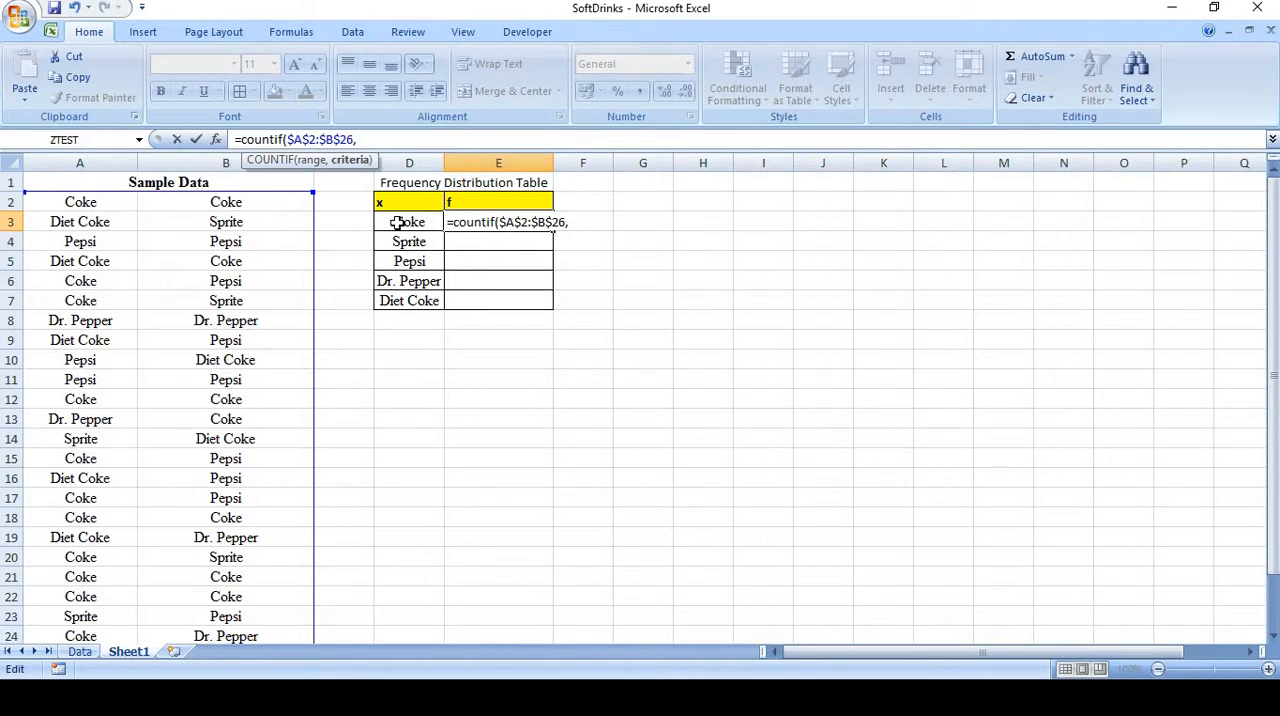
left_click(408, 221)
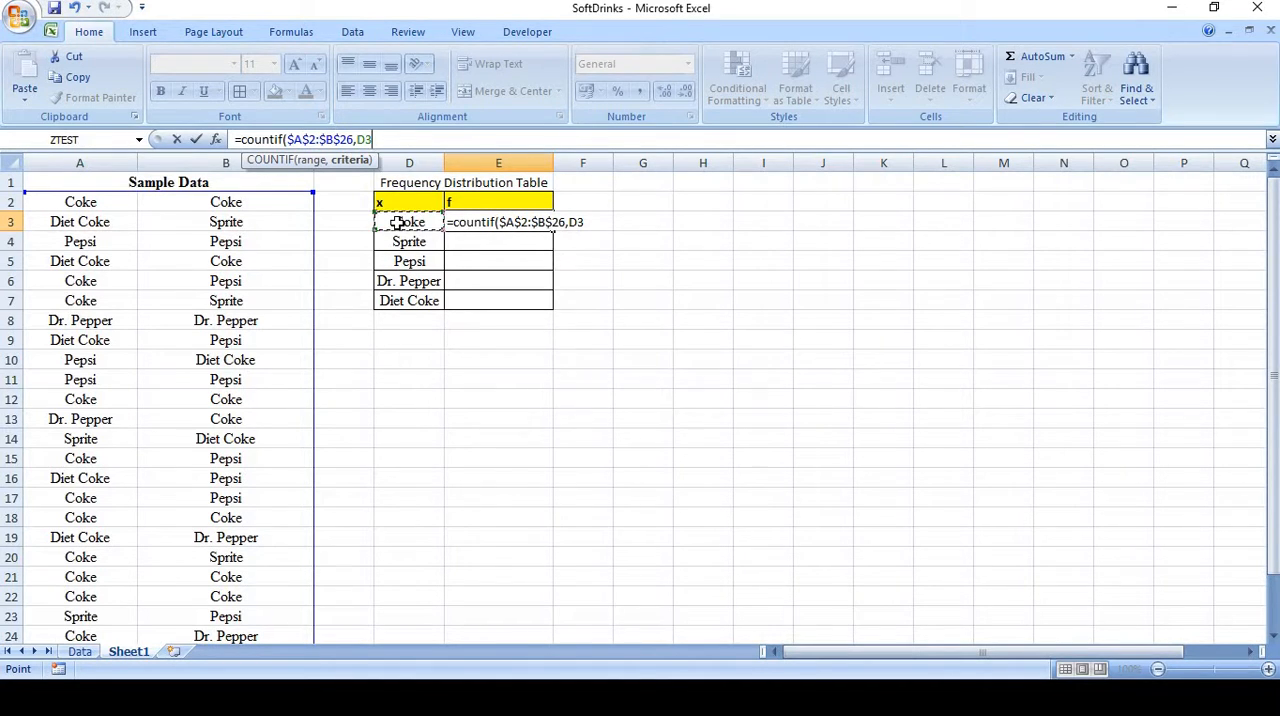
type(")")
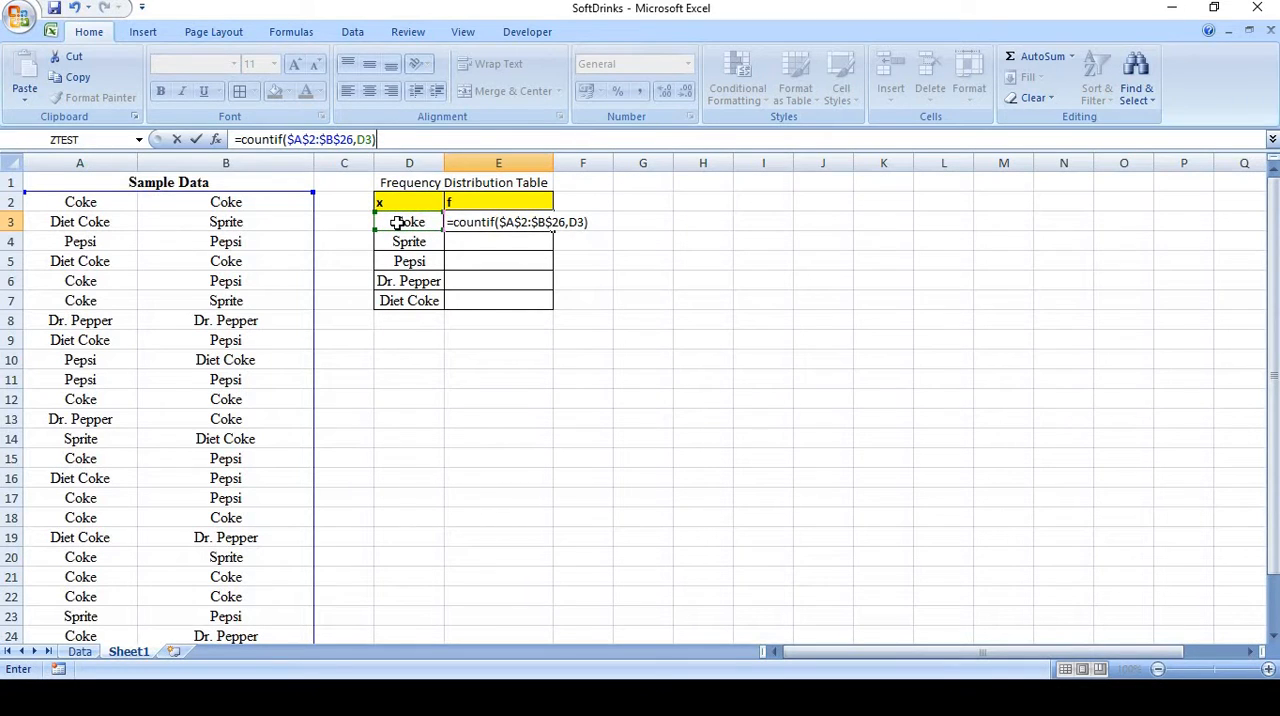
key("Enter")
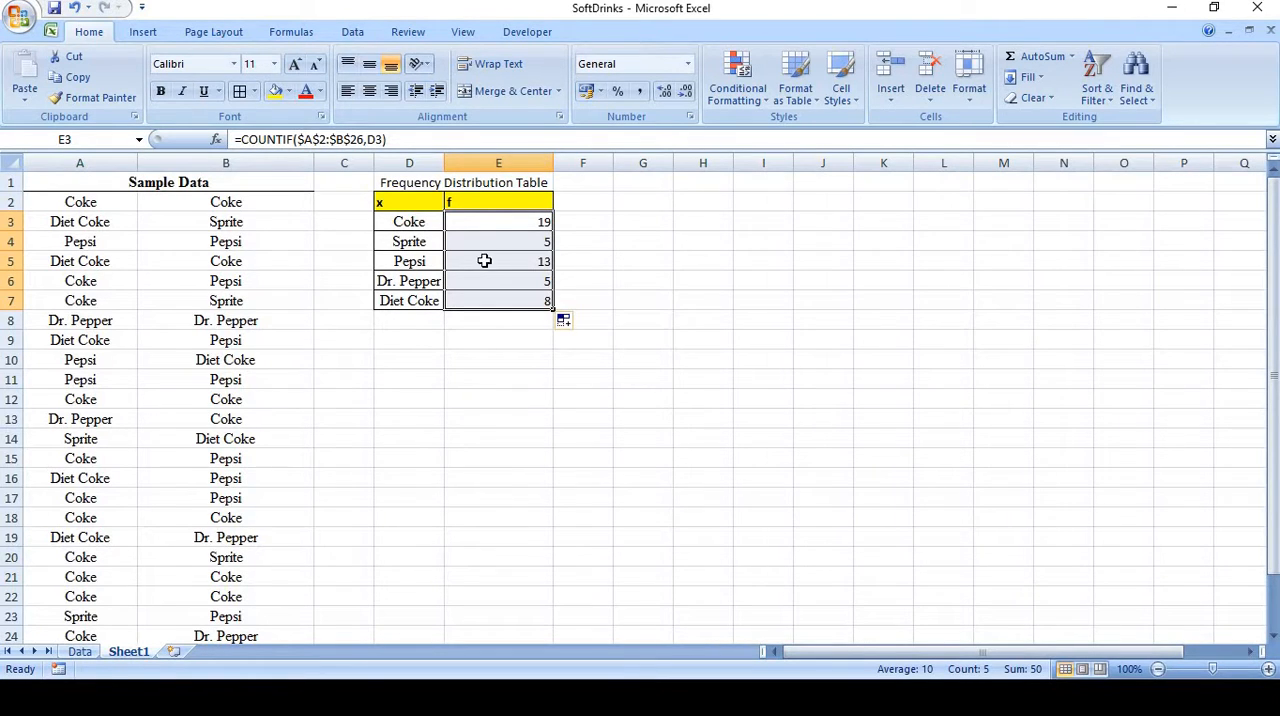
mouse_move(443, 301)
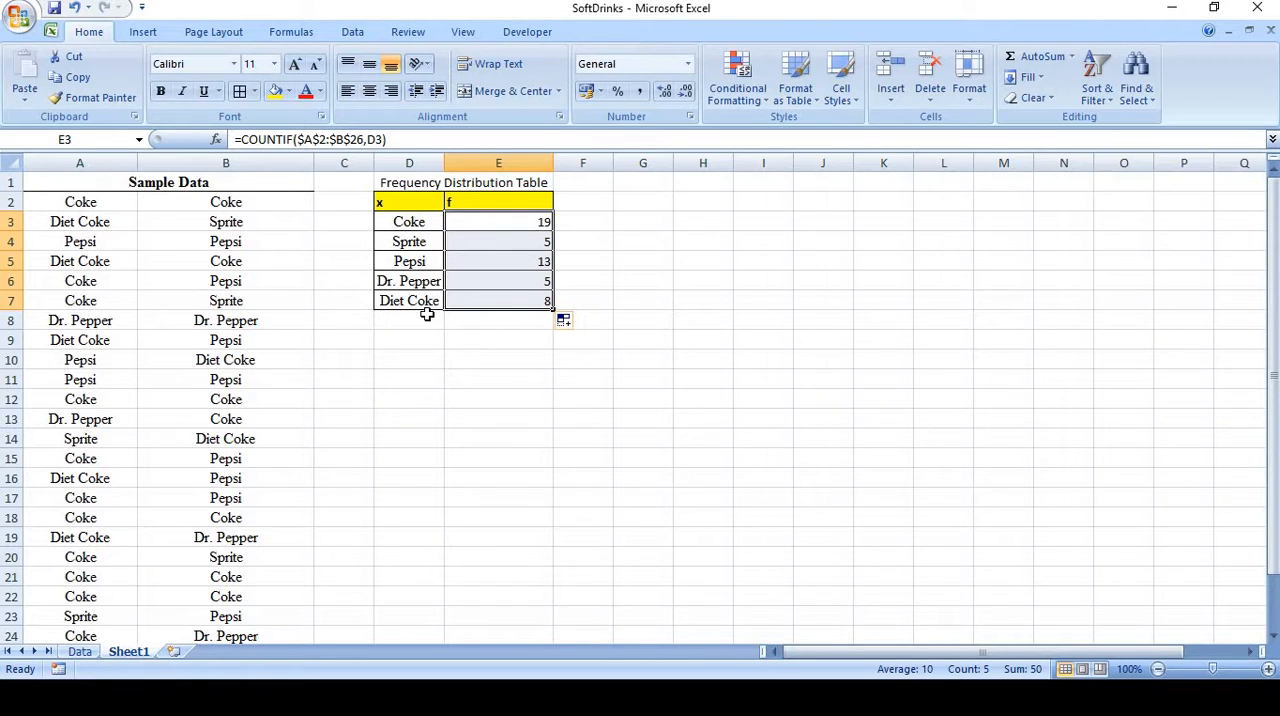
mouse_move(526, 320)
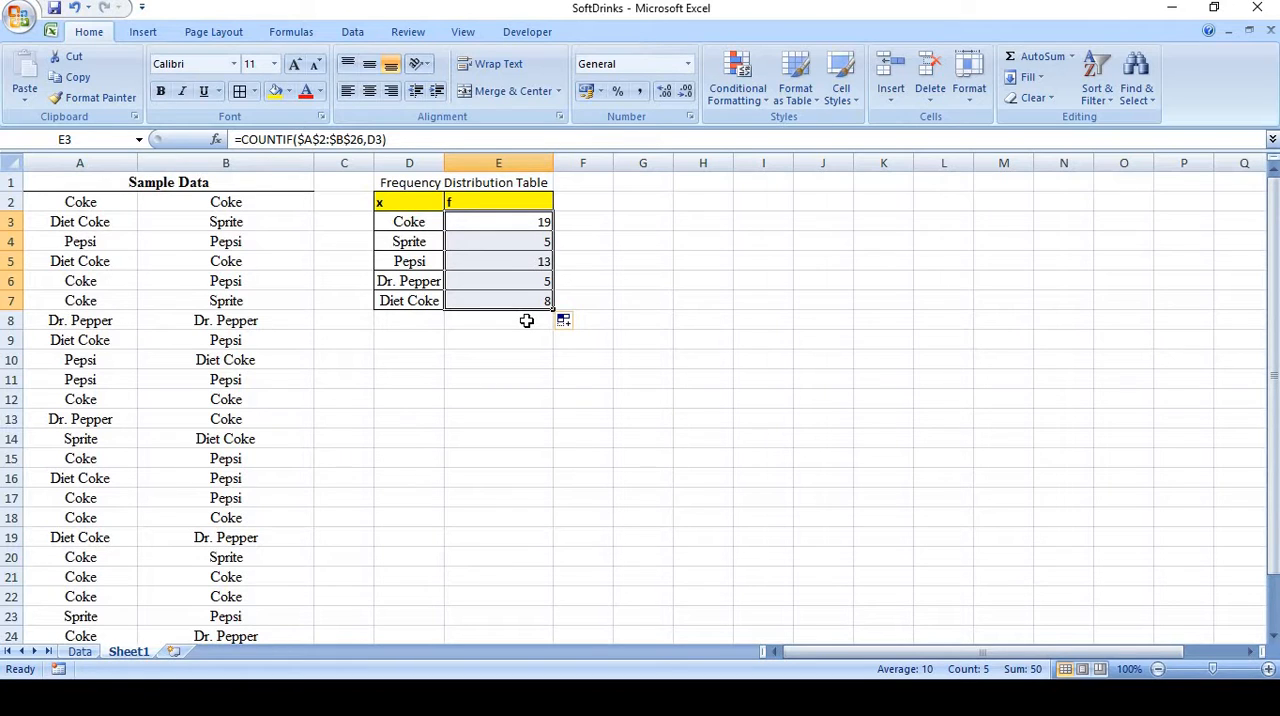
mouse_move(505, 308)
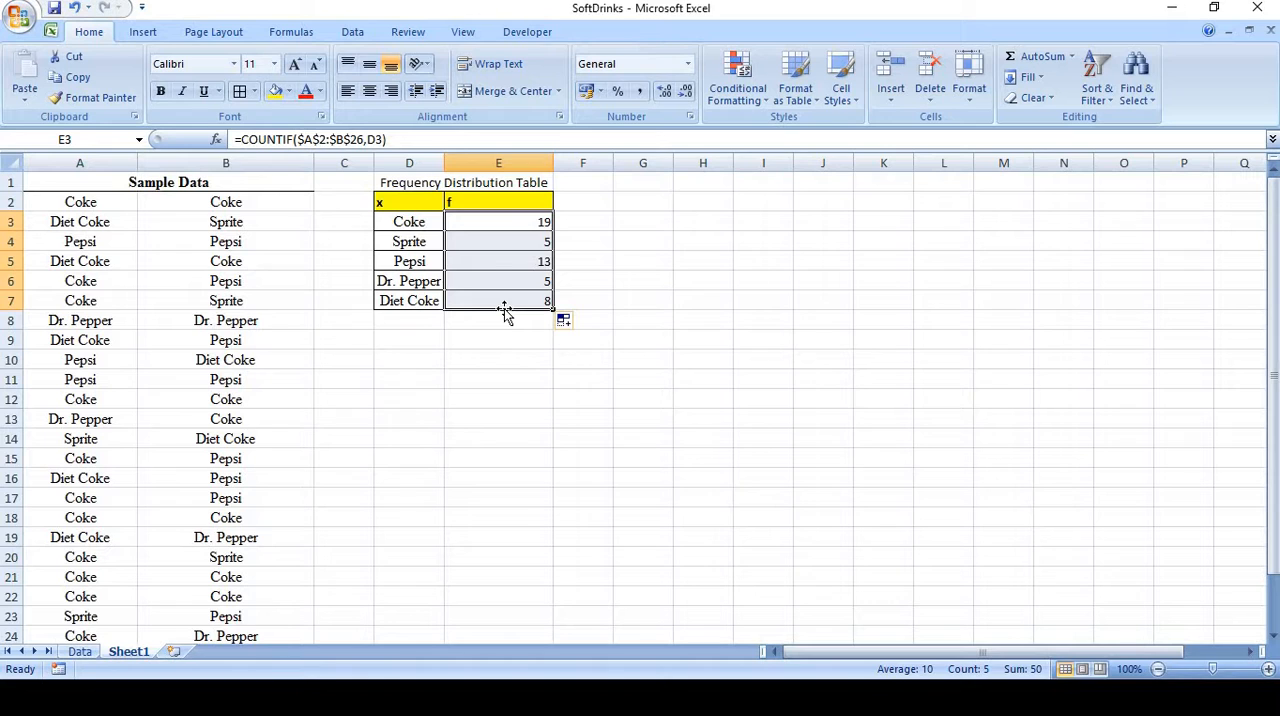
mouse_move(498, 252)
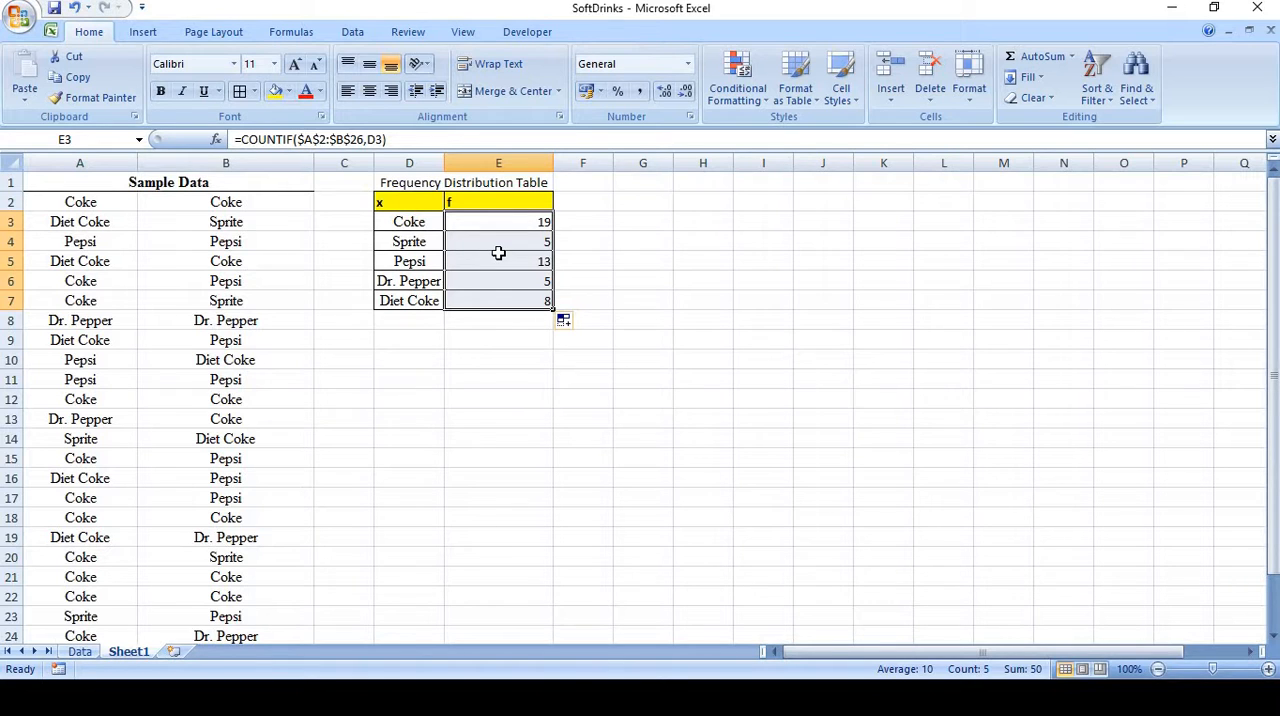
mouse_move(103, 357)
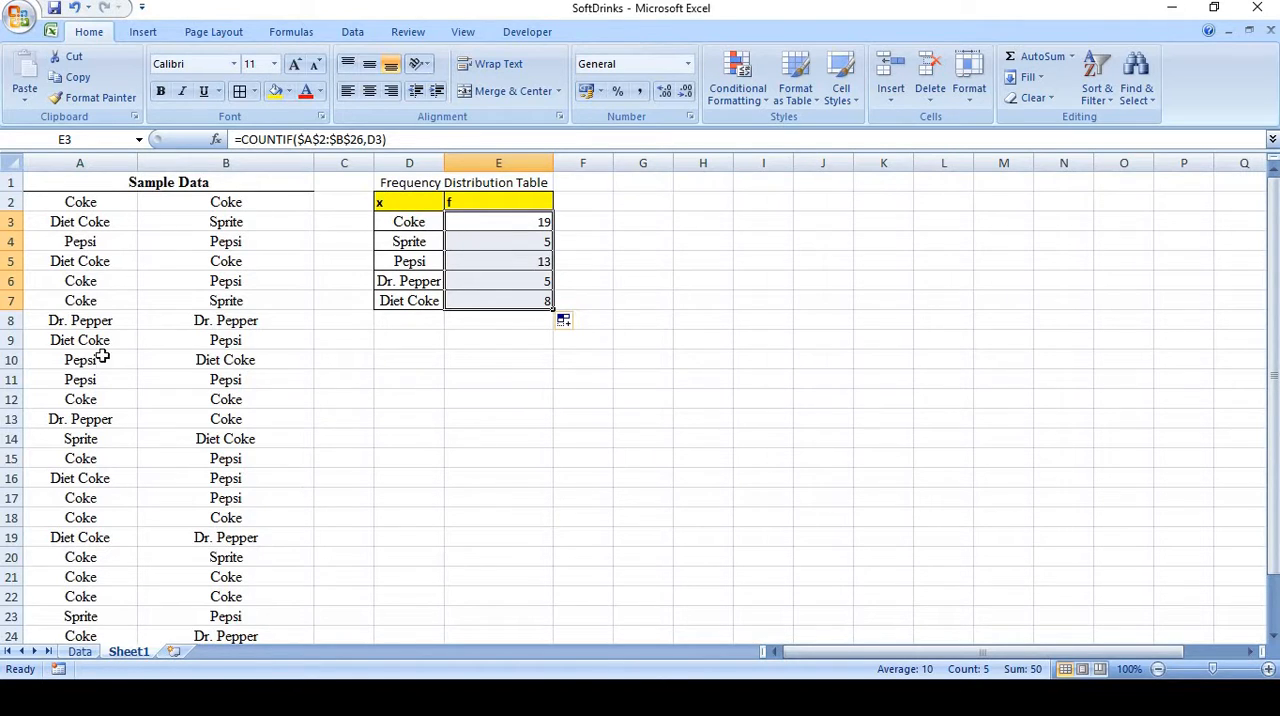
mouse_move(313, 220)
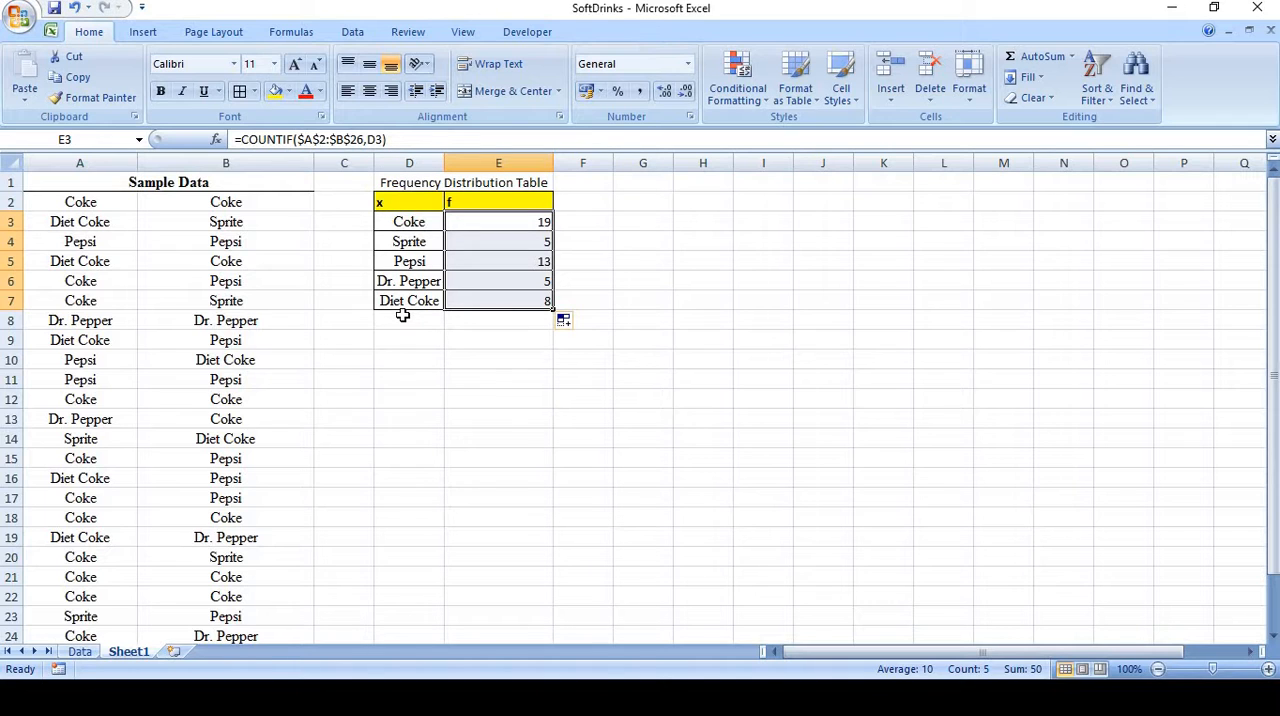
mouse_move(533, 324)
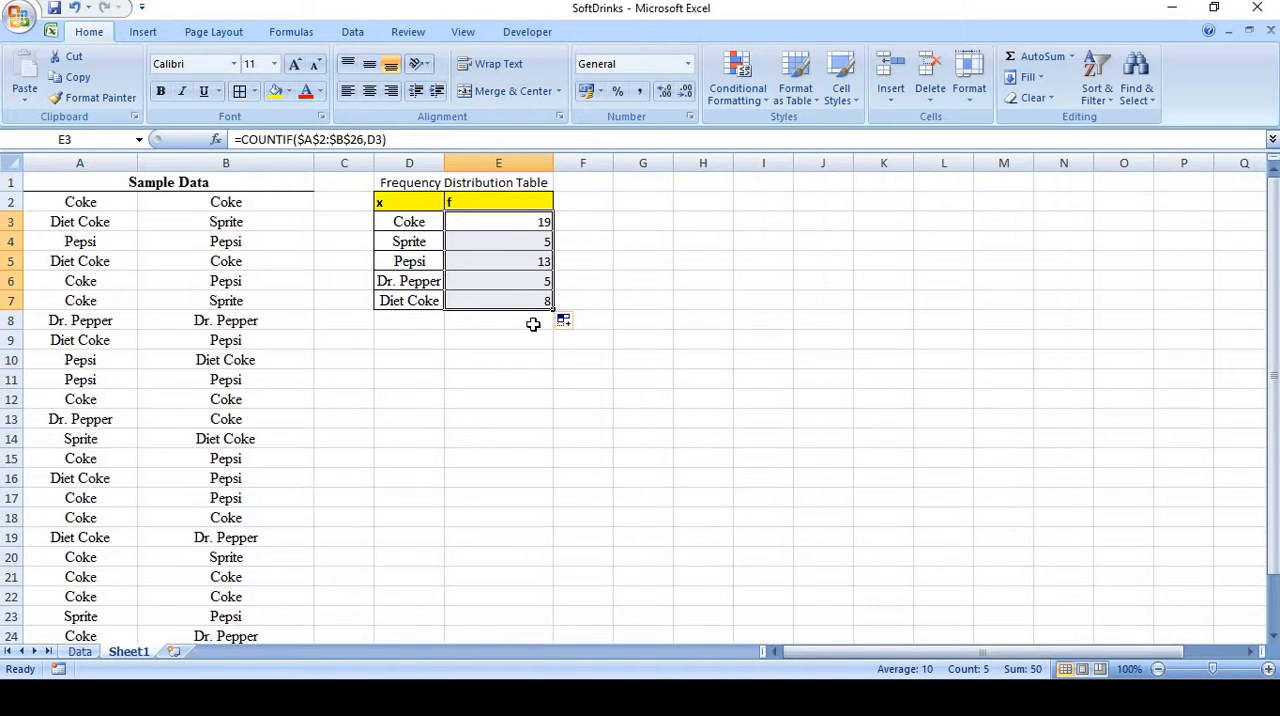